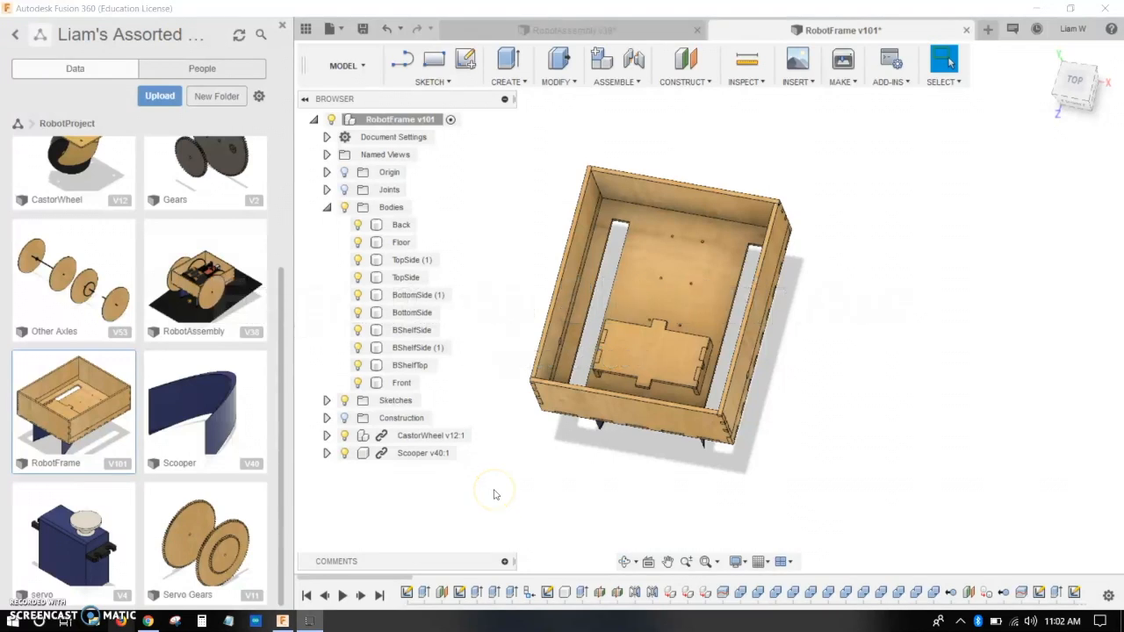
pyautogui.moveTo(494, 493)
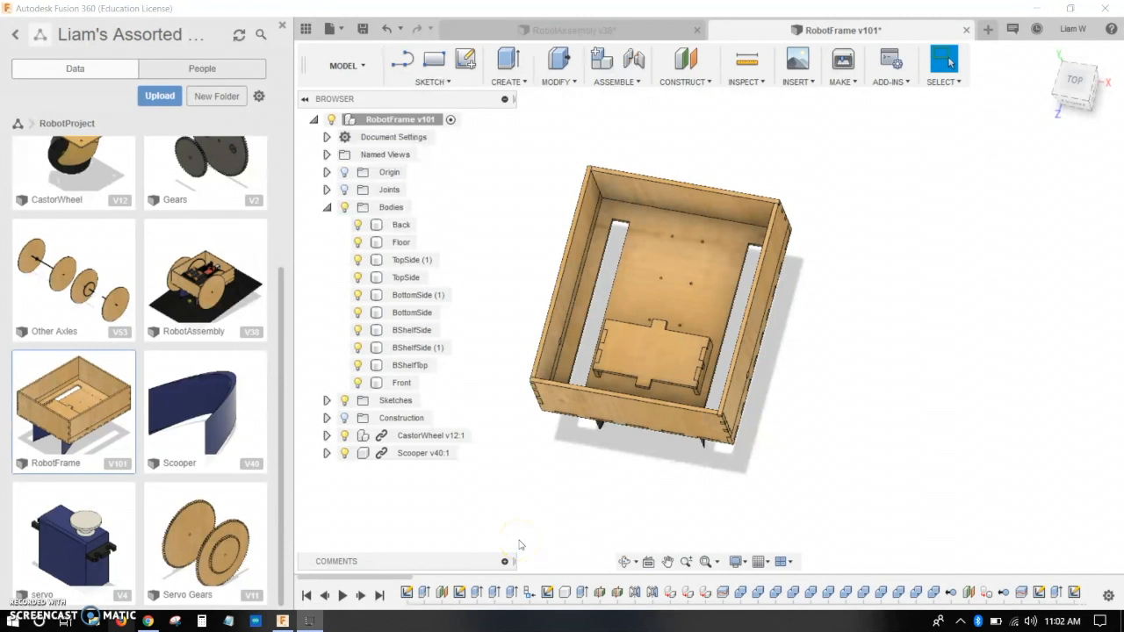
# - Start a new blank design and open Scripts and Add-Ins, scrolling to SpurGear
pyautogui.click(986, 29)
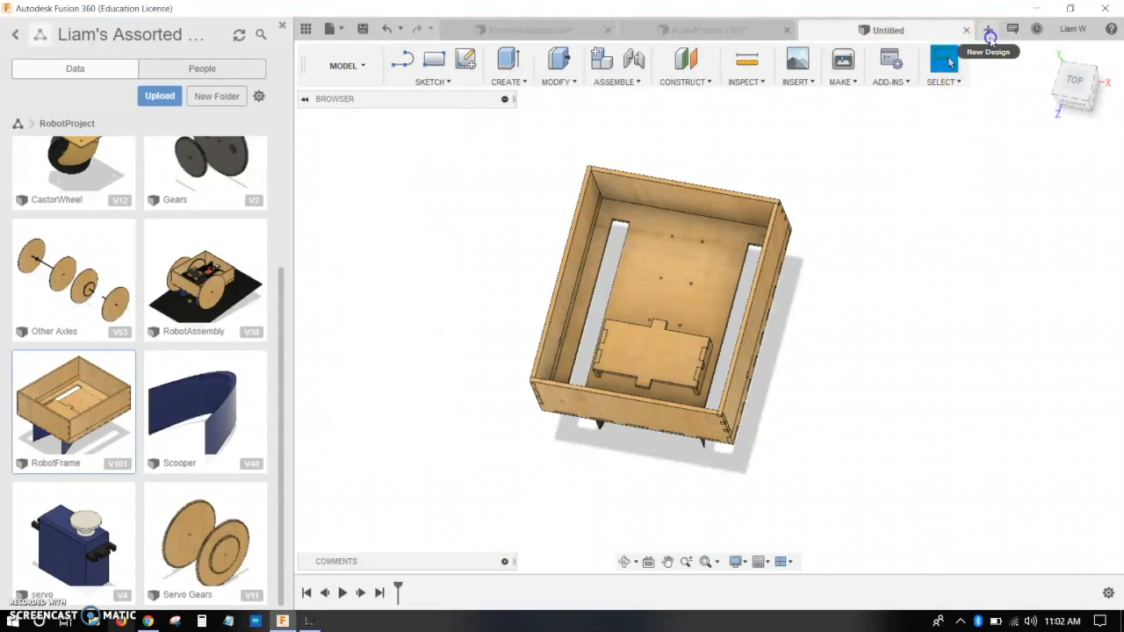
pyautogui.click(989, 31)
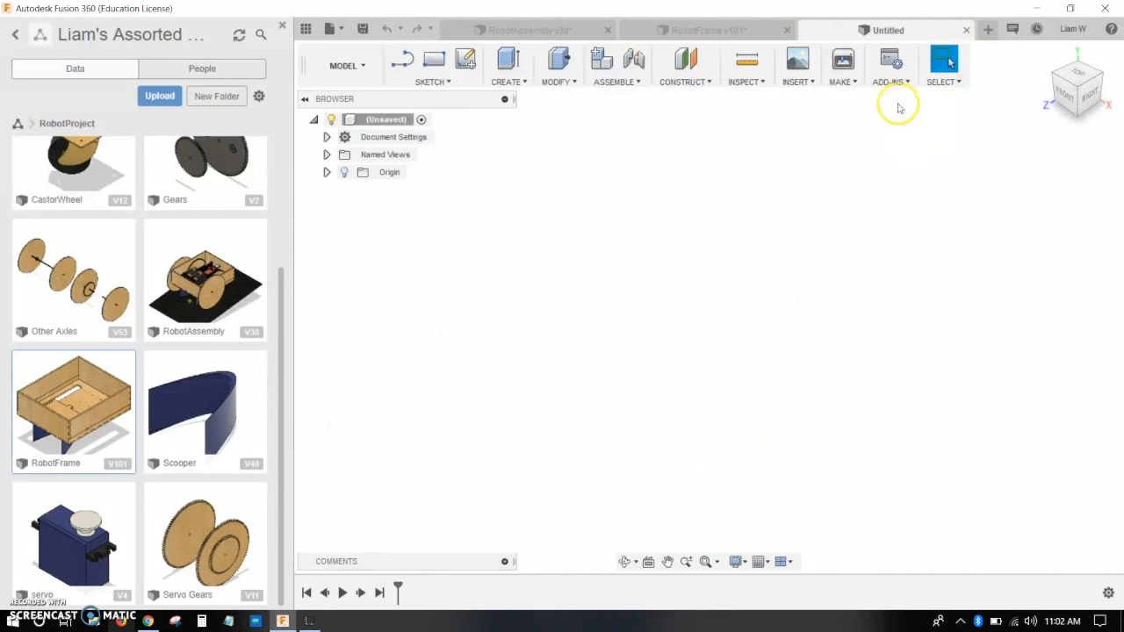
pyautogui.click(889, 65)
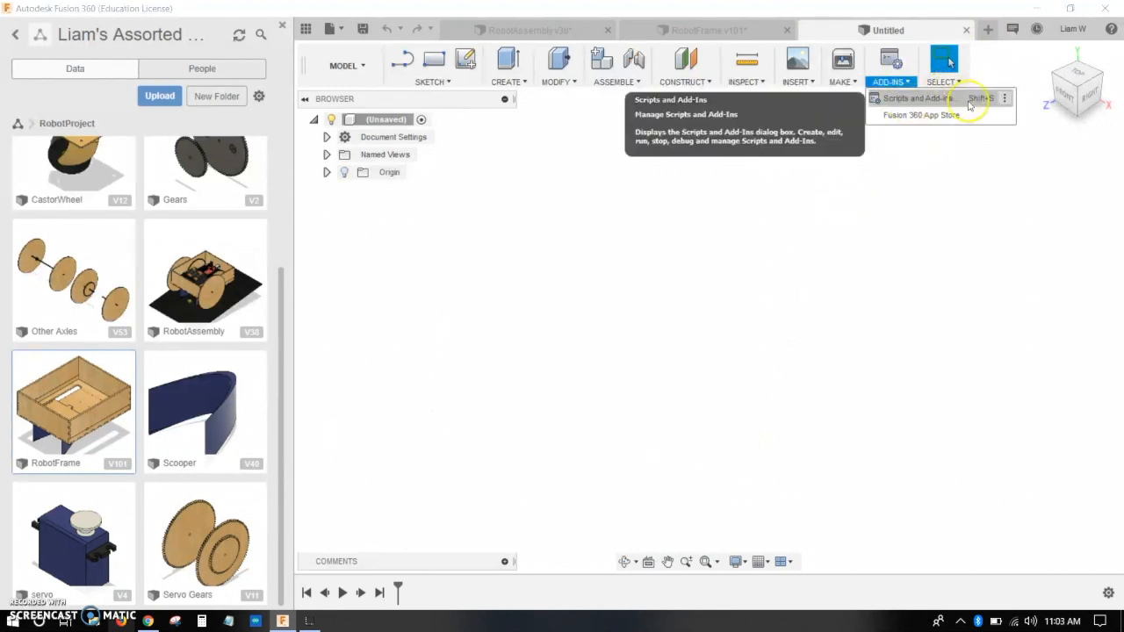
pyautogui.click(924, 98)
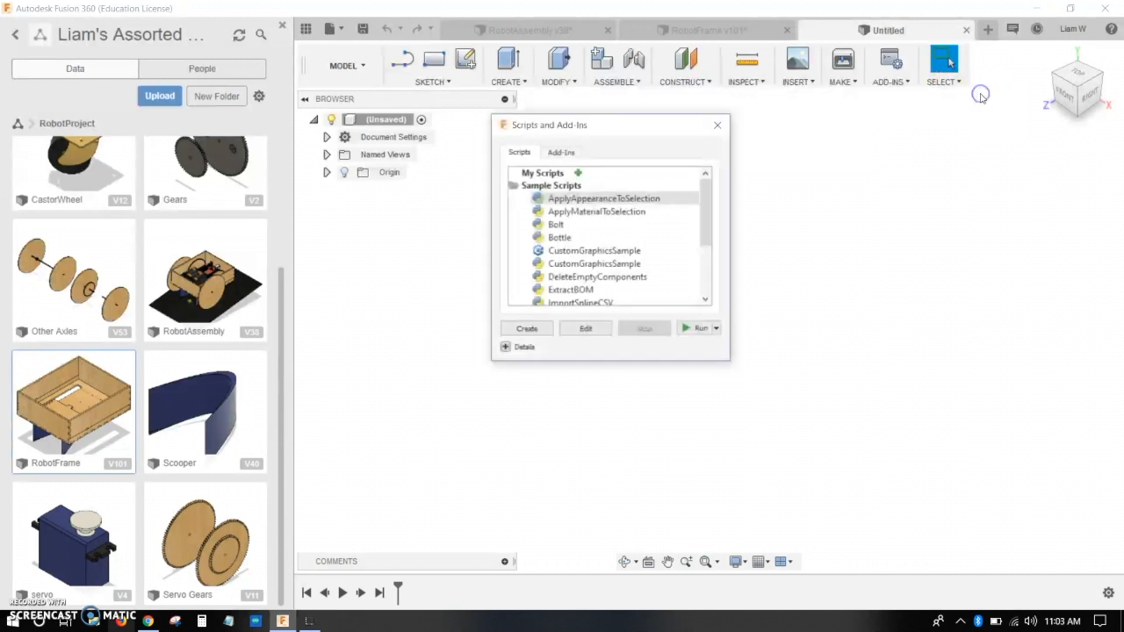
pyautogui.scroll(-3)
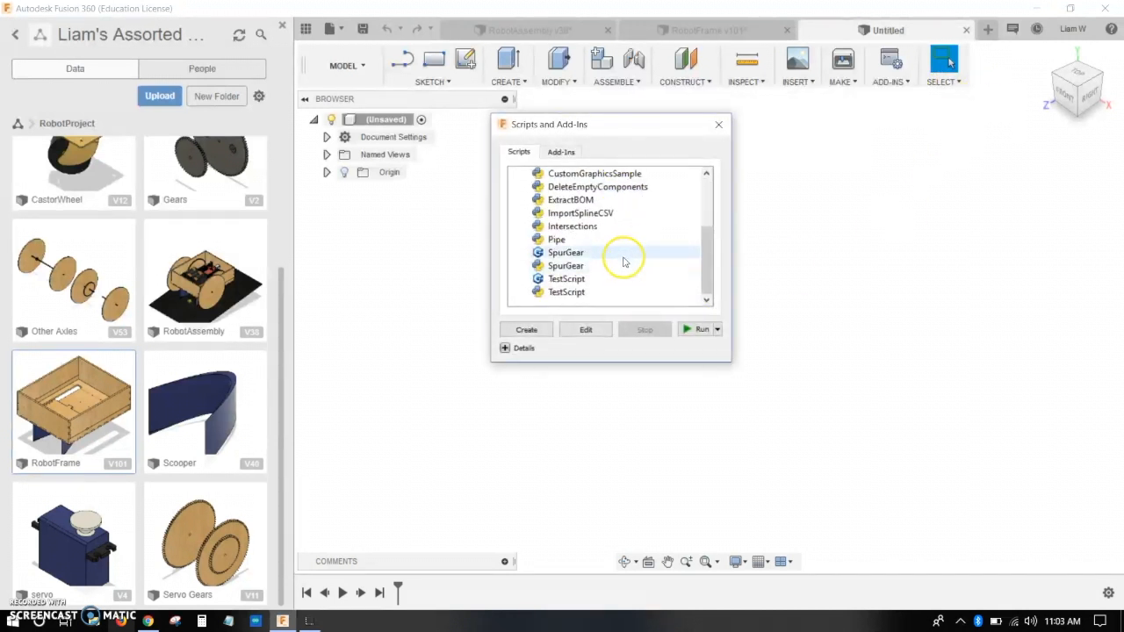
pyautogui.moveTo(618, 252)
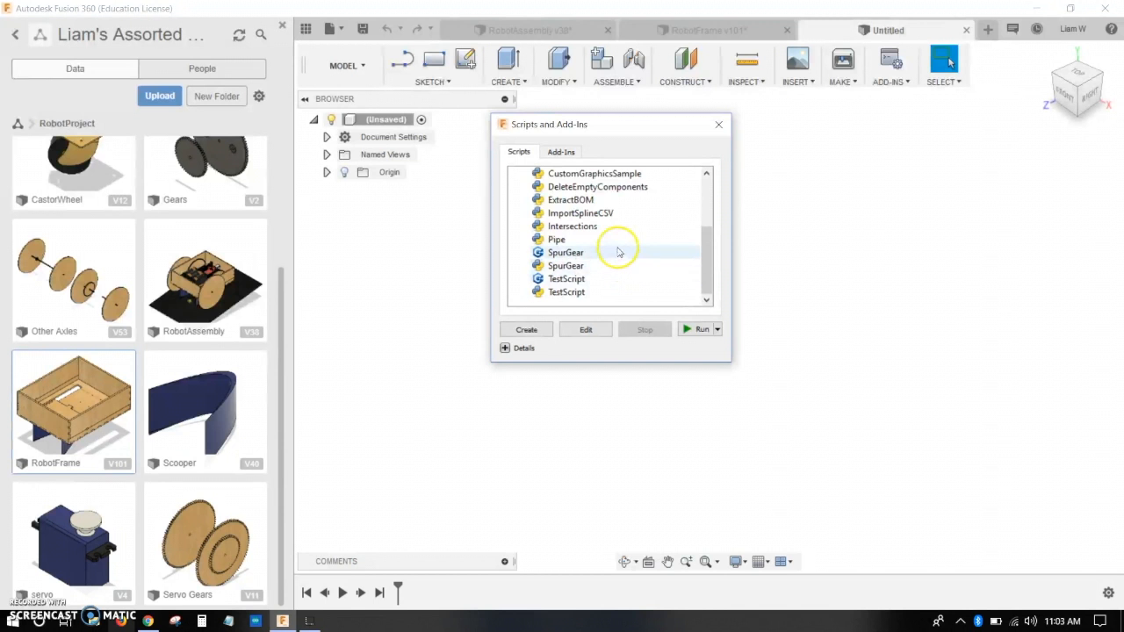
# - Run the SpurGear script and choose diametral pitch 25.4
pyautogui.click(699, 329)
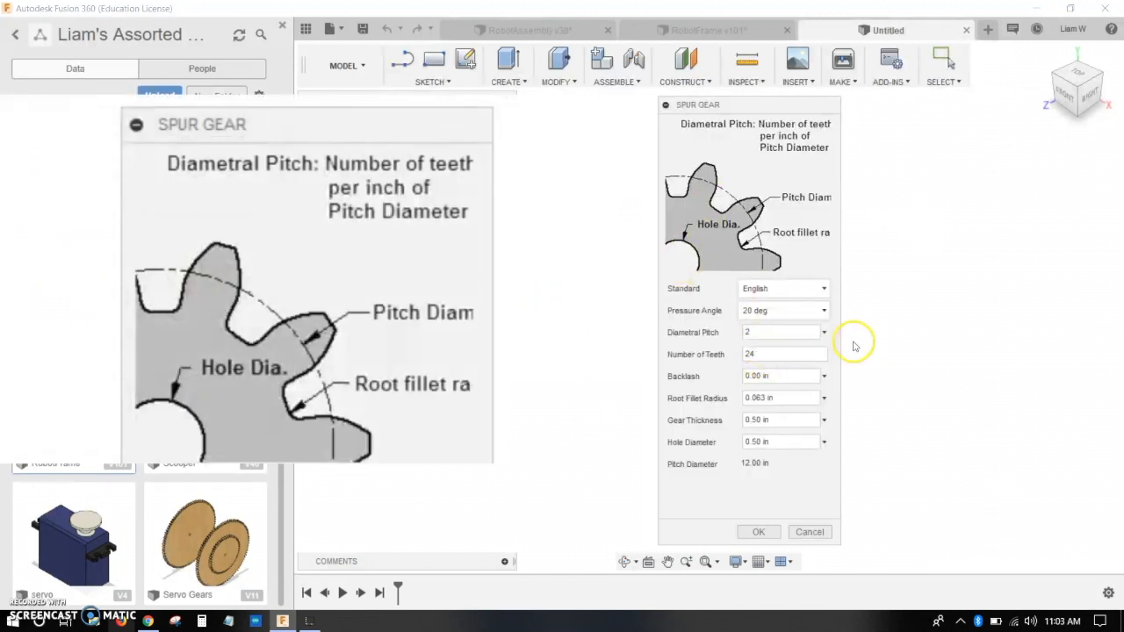
pyautogui.moveTo(832, 330)
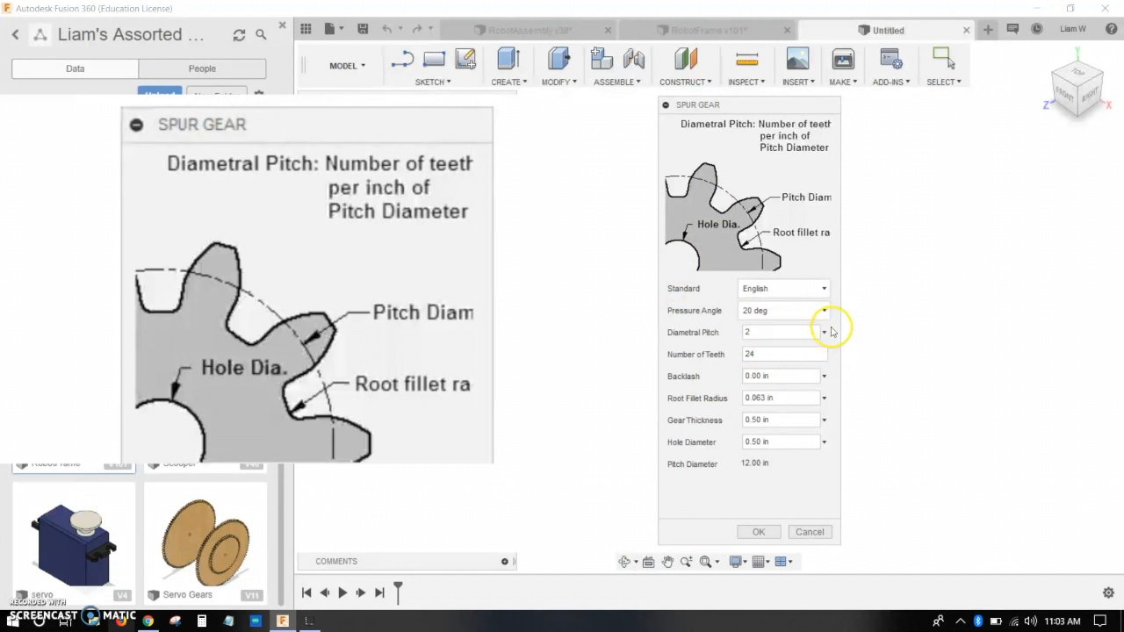
pyautogui.click(822, 332)
pyautogui.write('5.4')
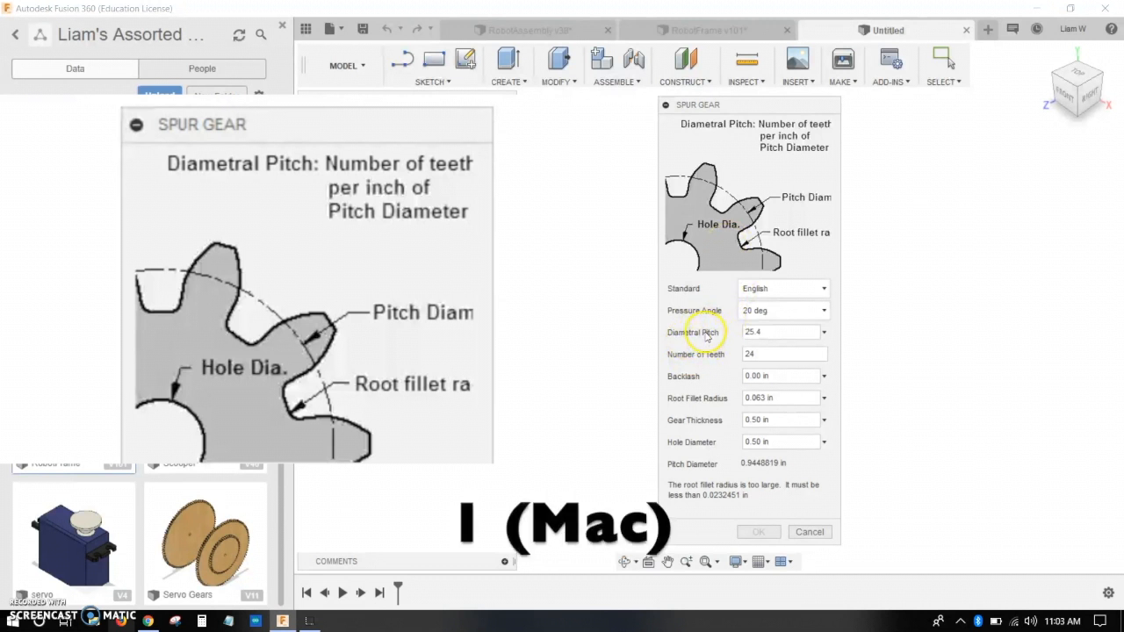
pyautogui.click(781, 354)
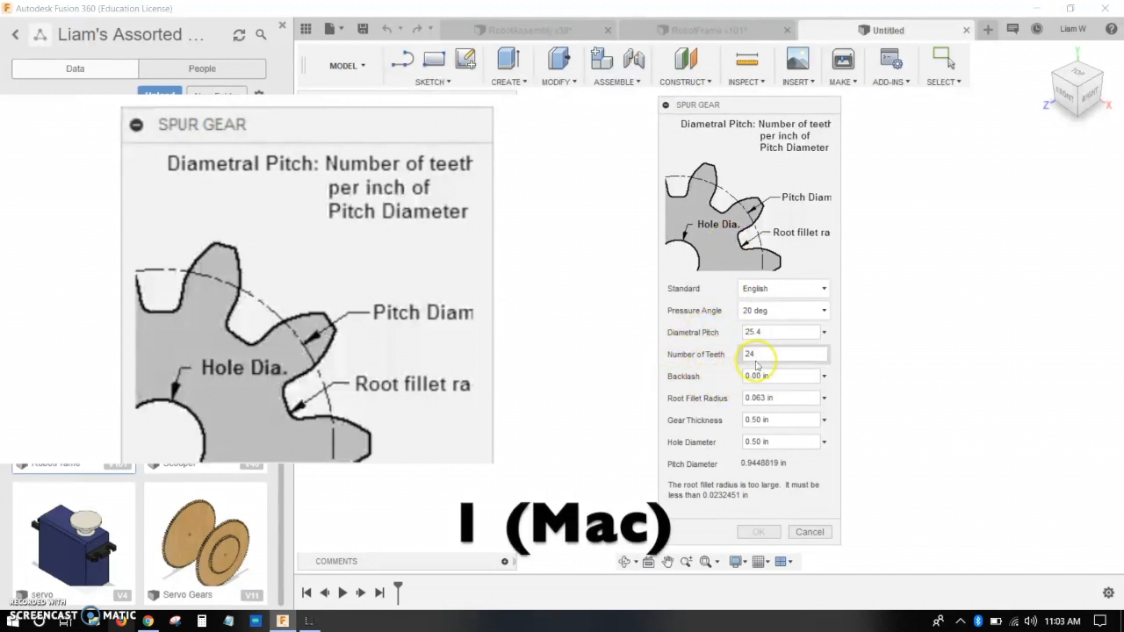
pyautogui.tripleClick(777, 354)
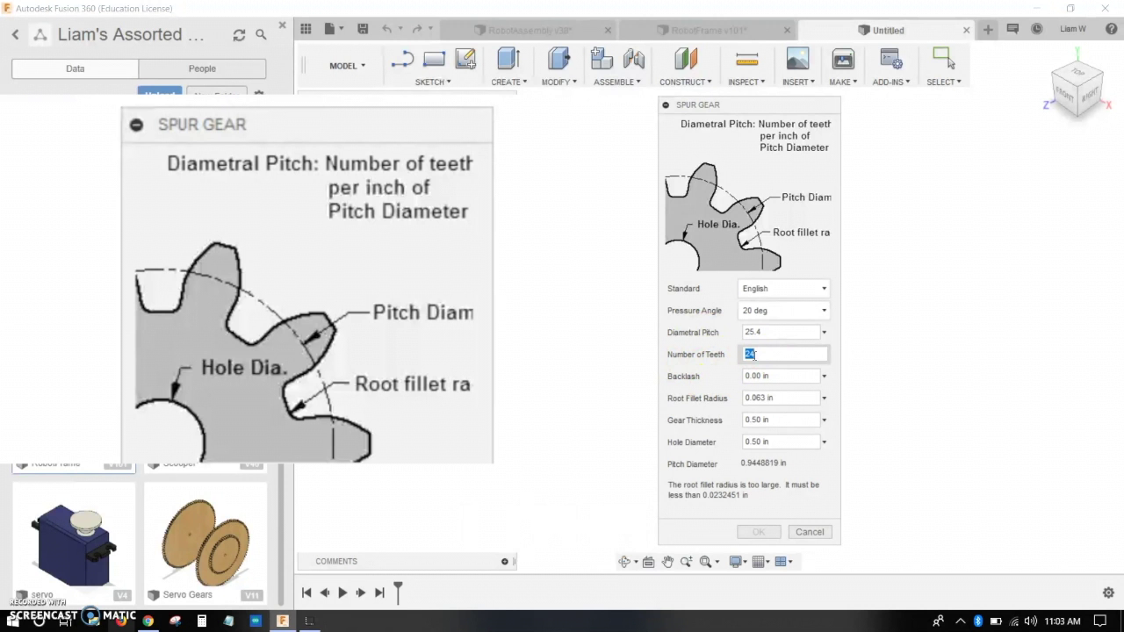
# - Enter 40 teeth, 0.25 in thickness, 9/64 in hole diameter and 0.002 root fillet
pyautogui.write('40')
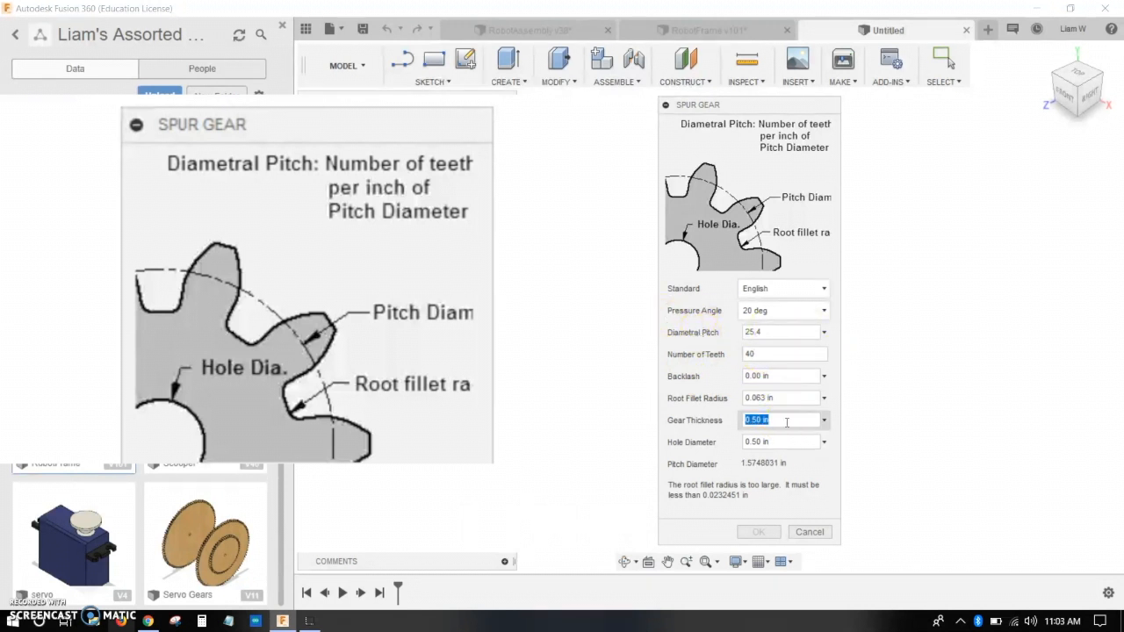
pyautogui.write('.25')
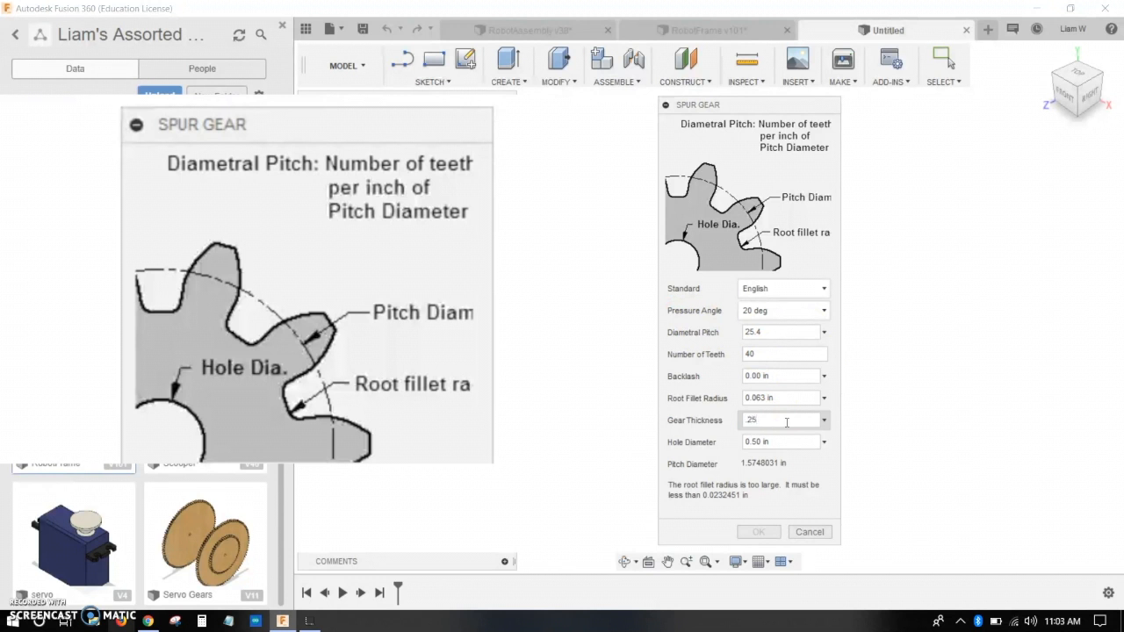
pyautogui.click(778, 441)
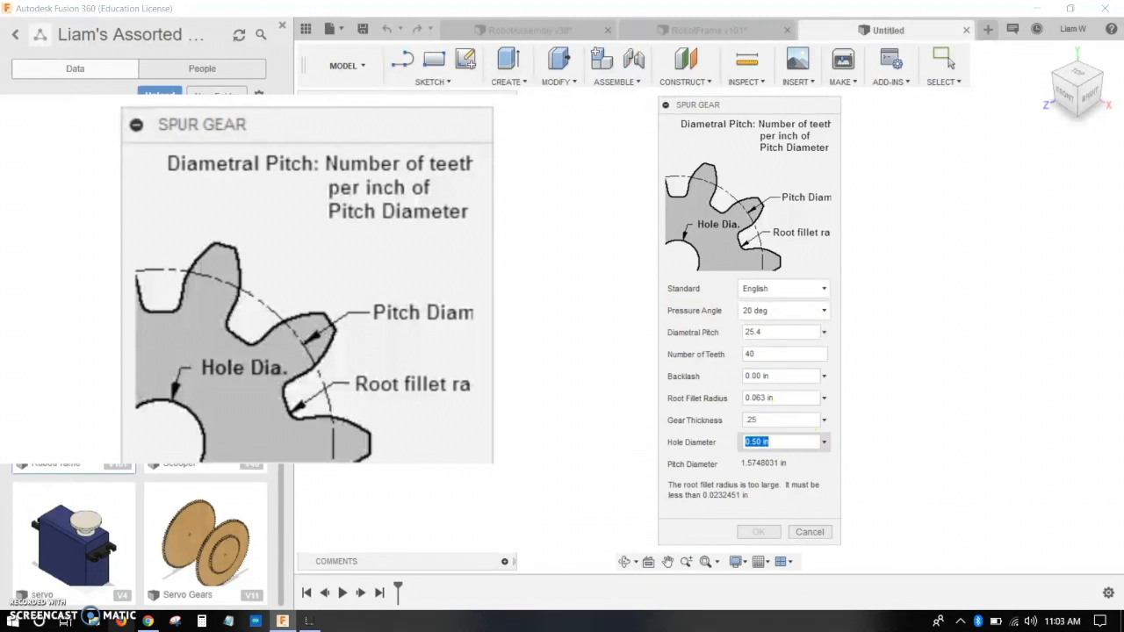
pyautogui.write('9/6')
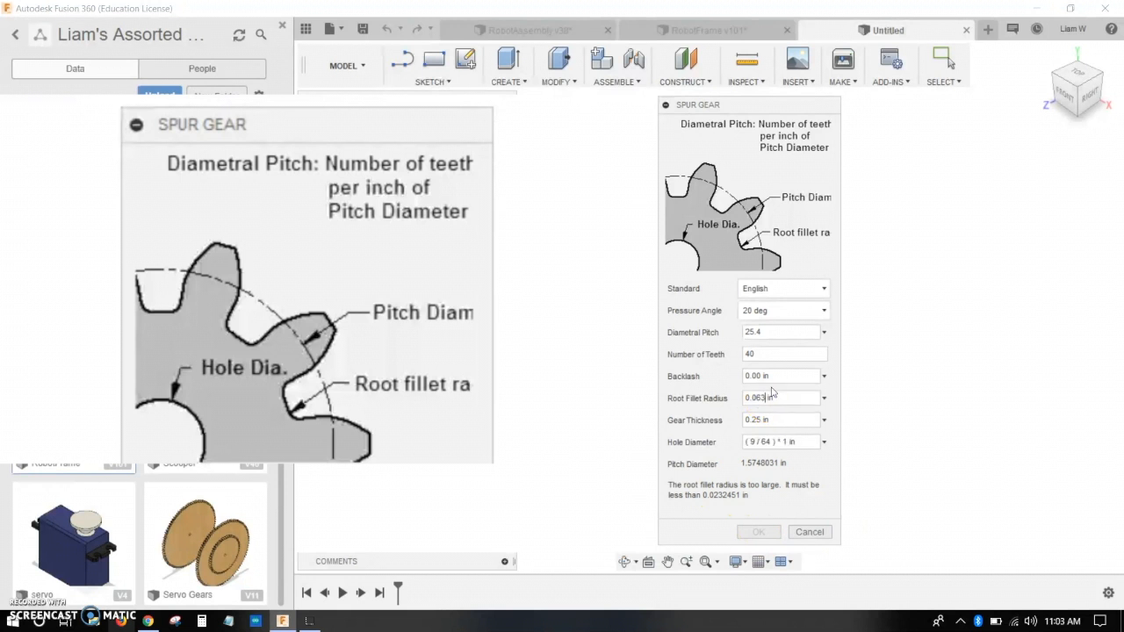
pyautogui.write('0.002')
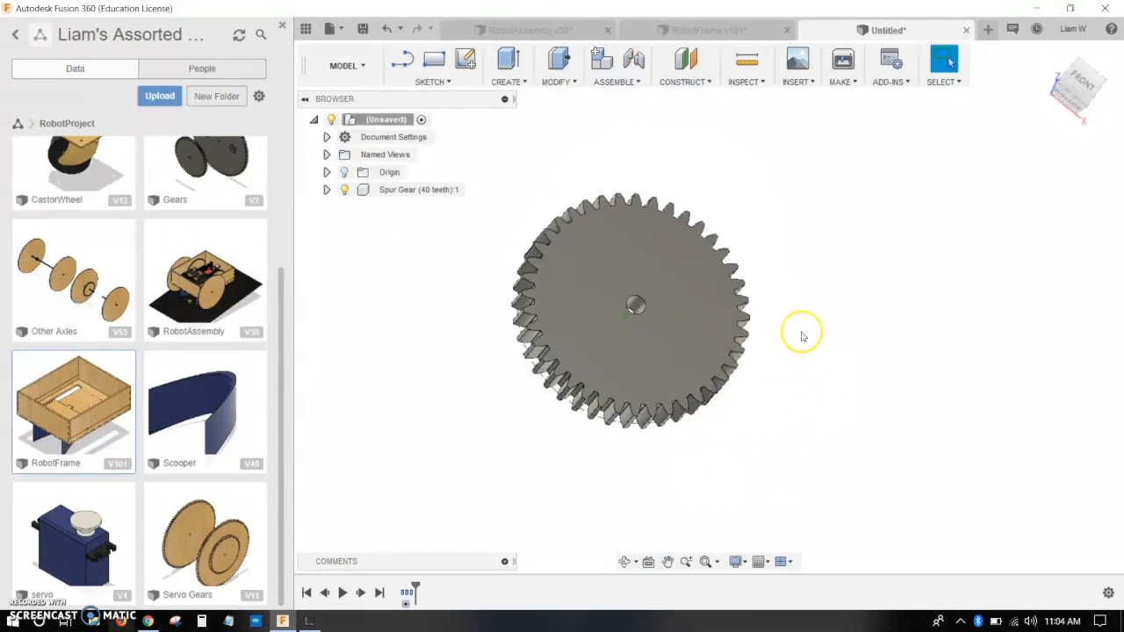
# - Orbit the gear and expand Spur Gear (40 teeth) to show its Bodies folder with Body1
pyautogui.moveTo(800, 334); pyautogui.dragTo(575, 311)
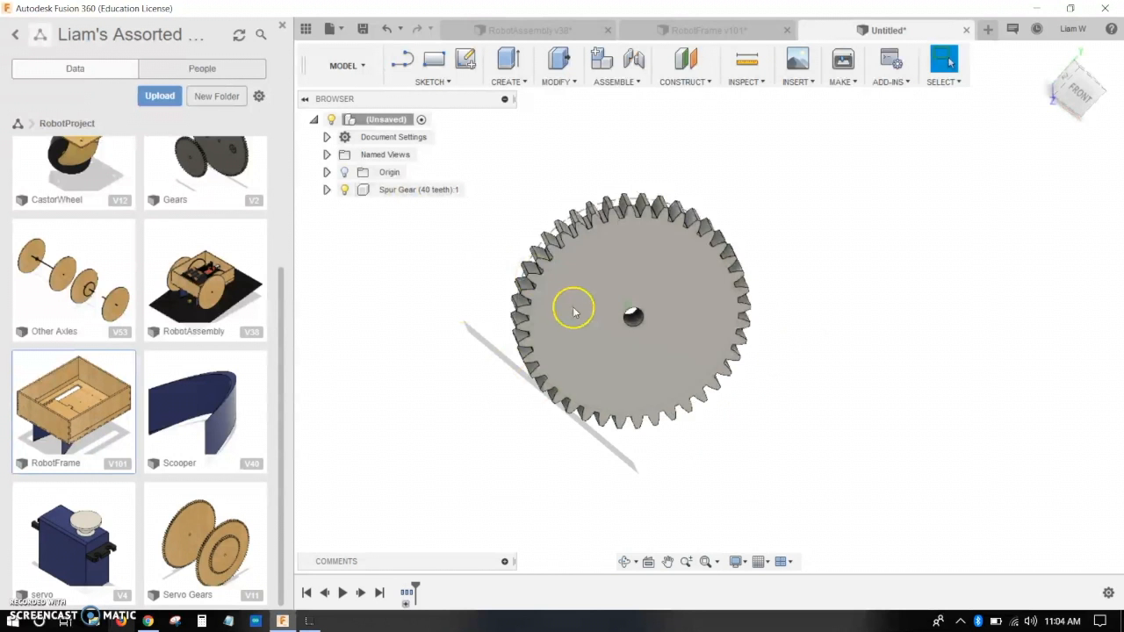
pyautogui.click(579, 309)
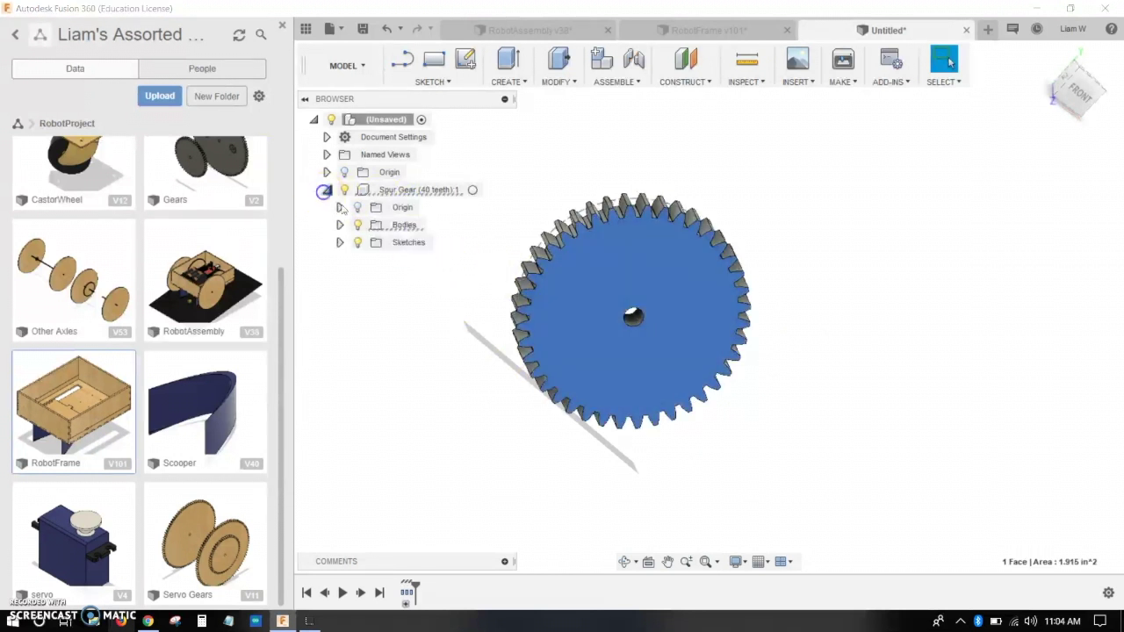
pyautogui.click(340, 225)
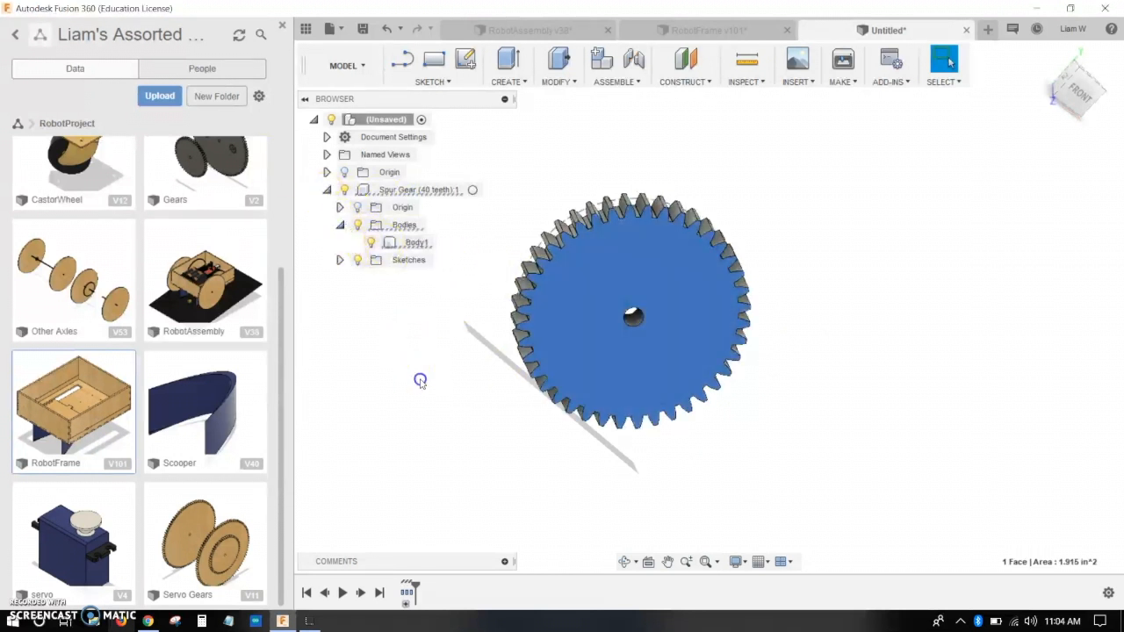
# - Export Body1 as an STL file named 'Gear' on the desktop
pyautogui.rightClick(416, 243)
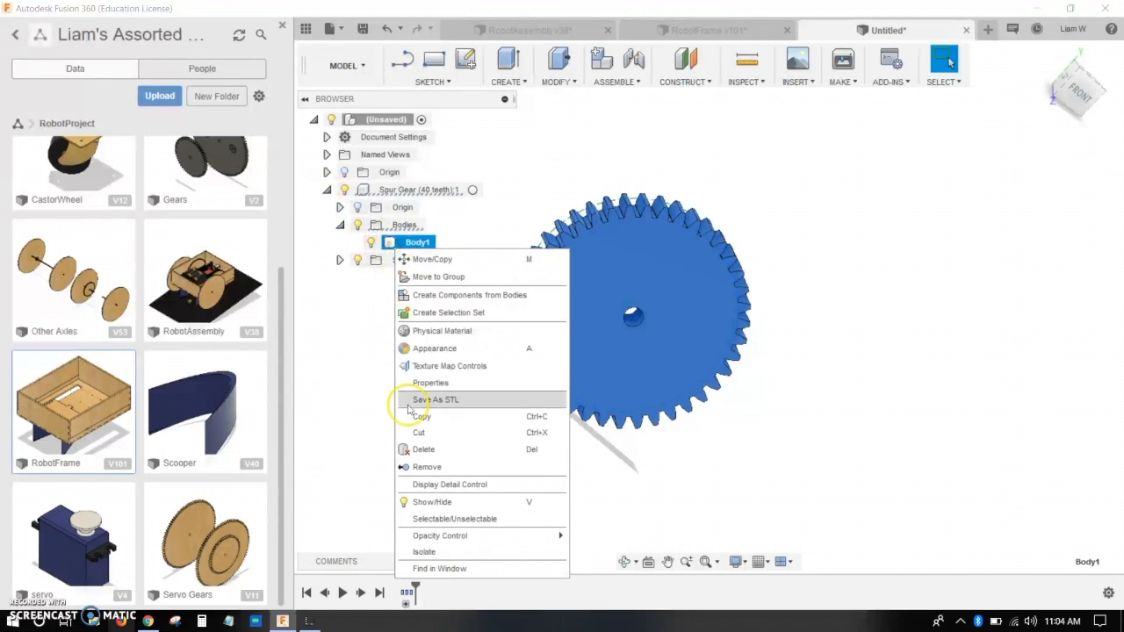
pyautogui.click(434, 400)
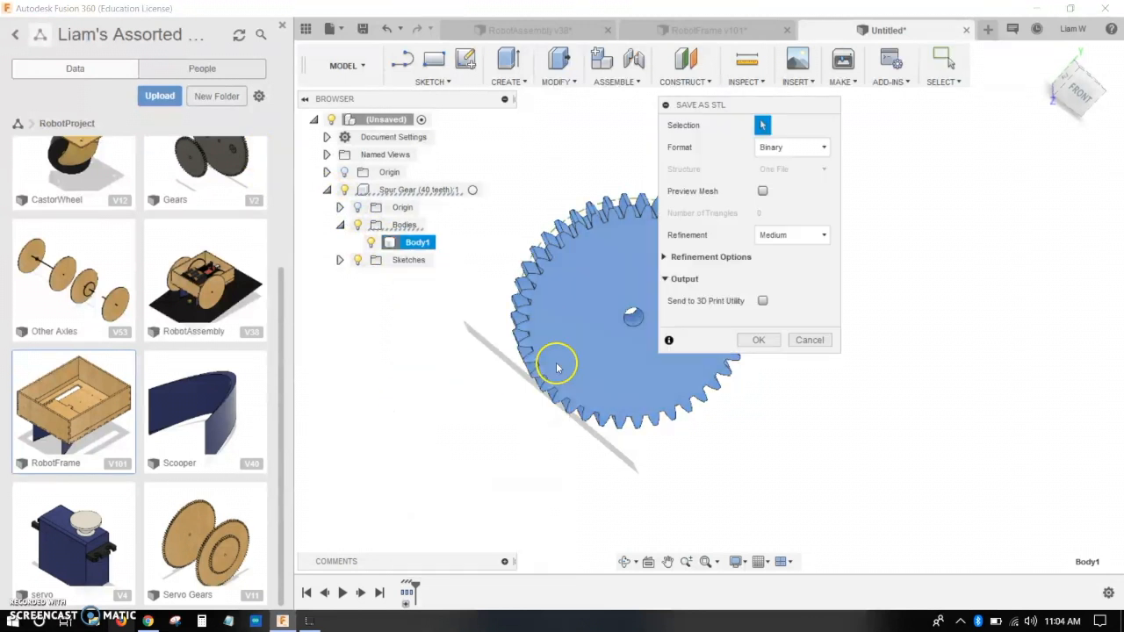
pyautogui.click(758, 340)
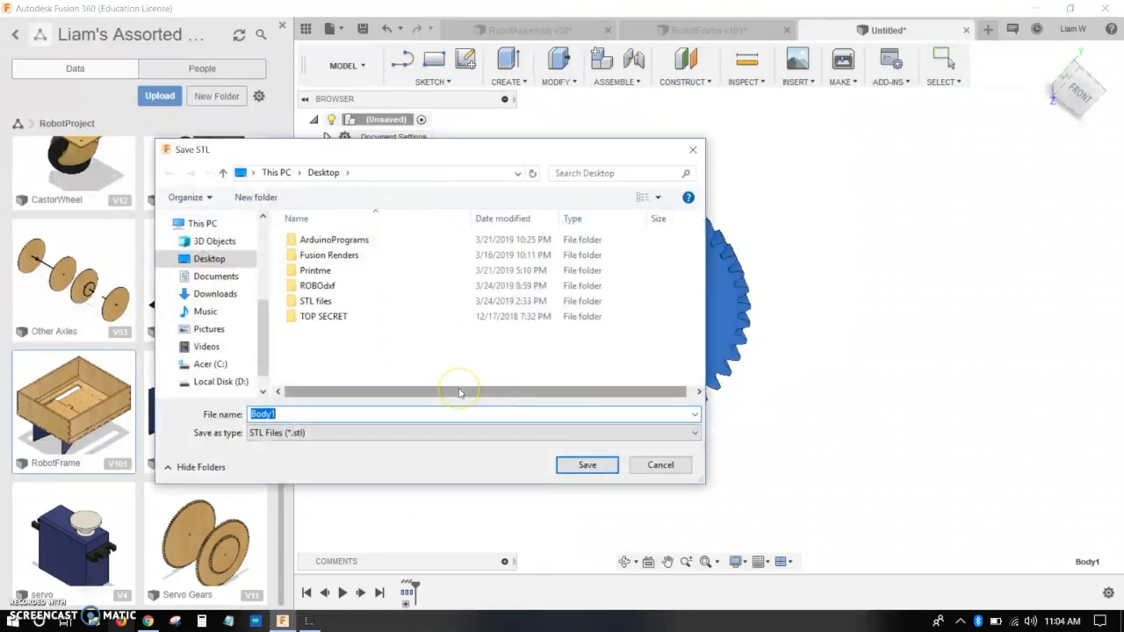
pyautogui.write('Gear')
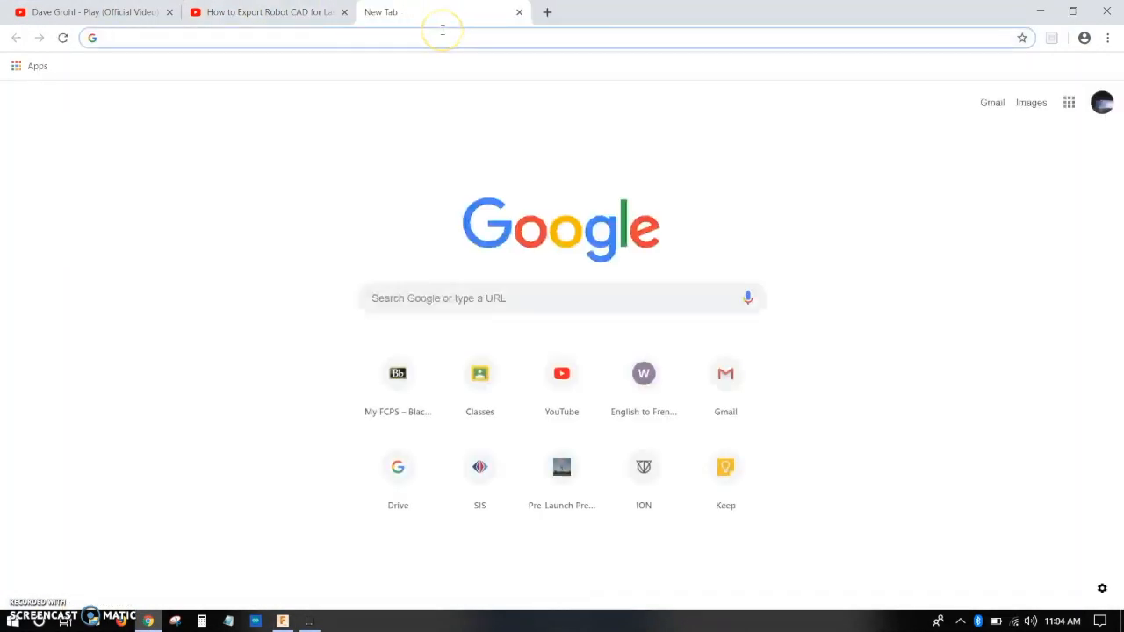
# - Search Windows for MakerBot Print
pyautogui.write('market')
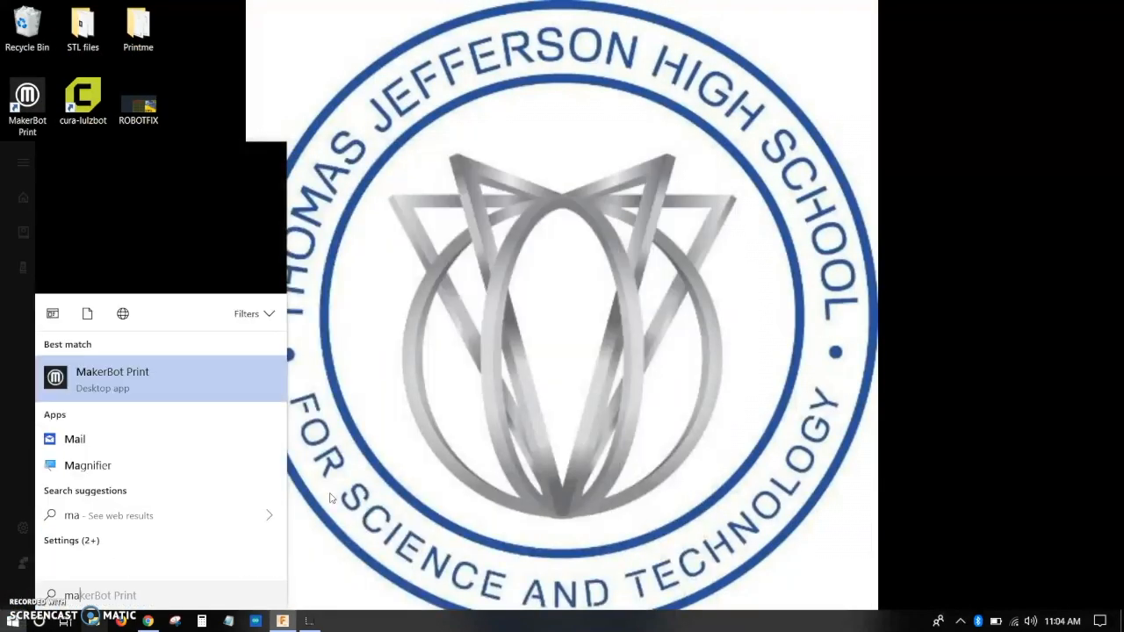
# - Launch MakerBot Print and add the Gear.stl model to a new project
pyautogui.click(112, 378)
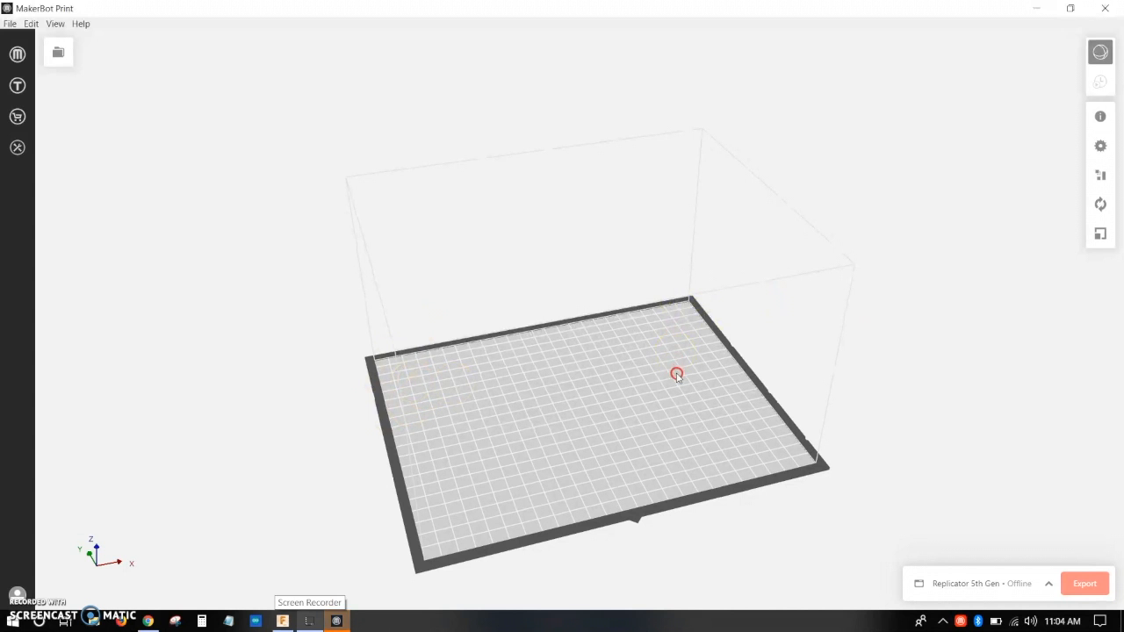
pyautogui.moveTo(676, 373); pyautogui.dragTo(591, 405)
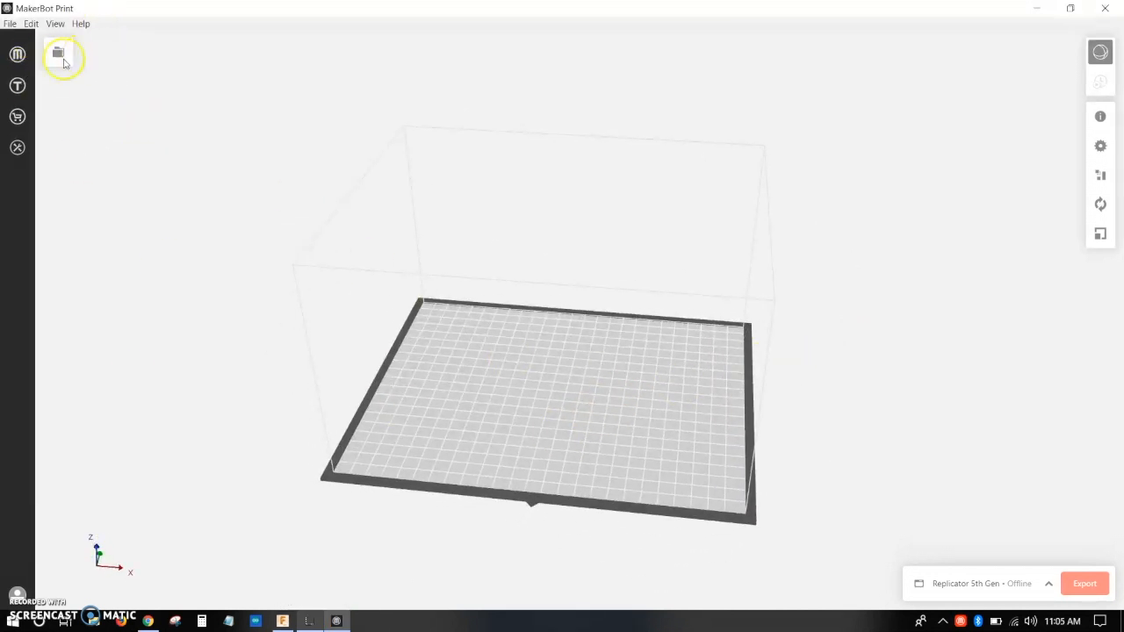
pyautogui.click(58, 57)
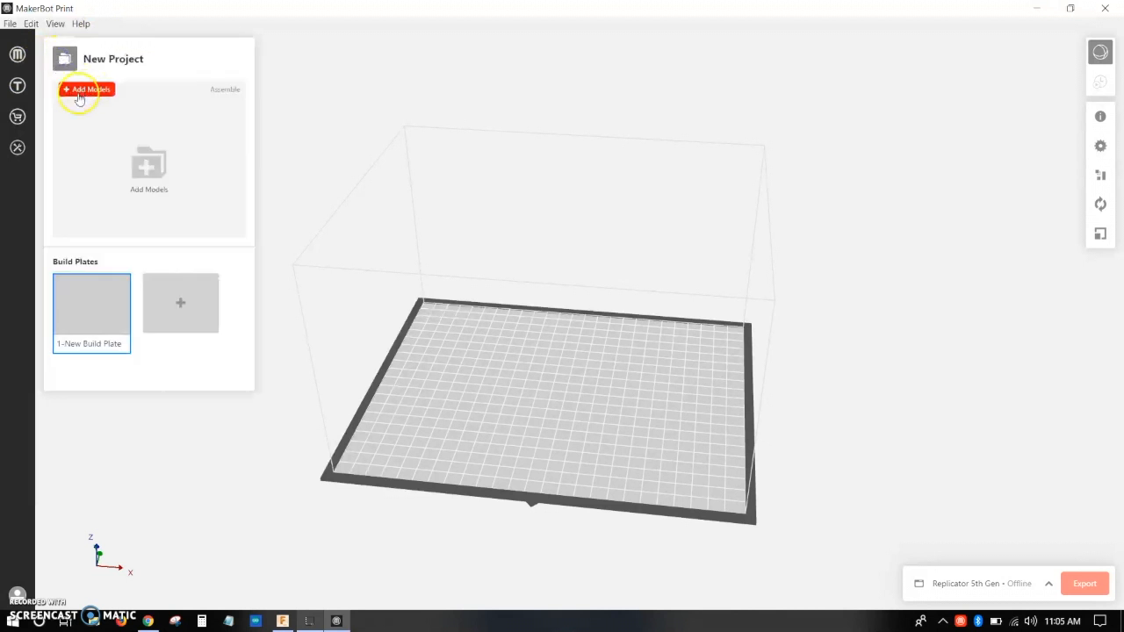
pyautogui.click(85, 91)
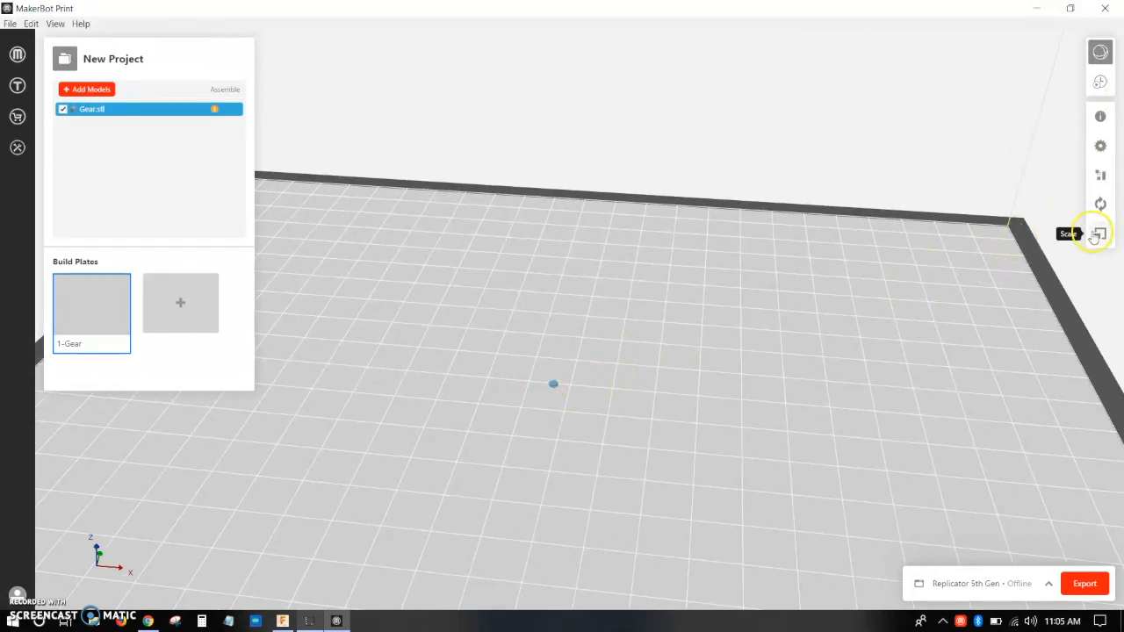
# - Scale the gear uniformly to 2540% in the Scale tool
pyautogui.click(1099, 233)
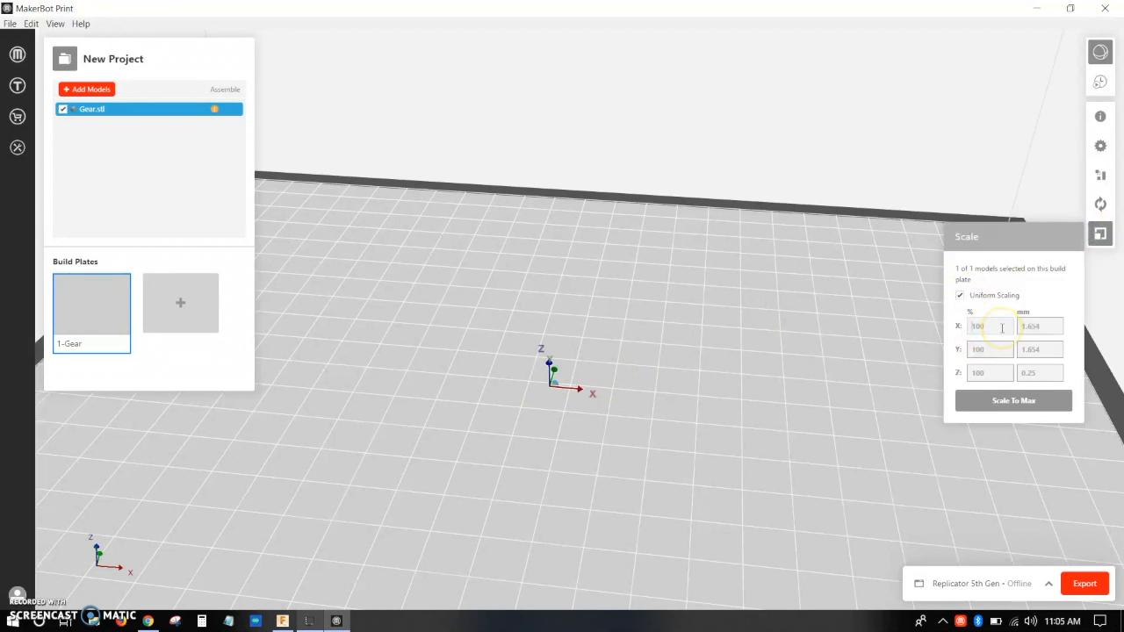
pyautogui.write('2')
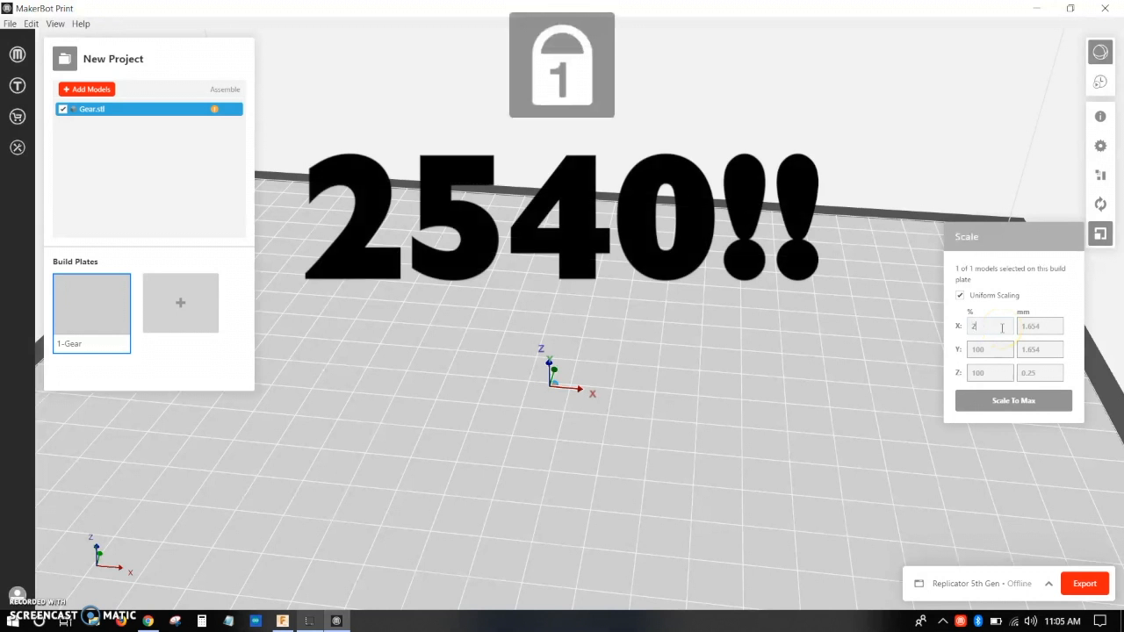
pyautogui.write('540')
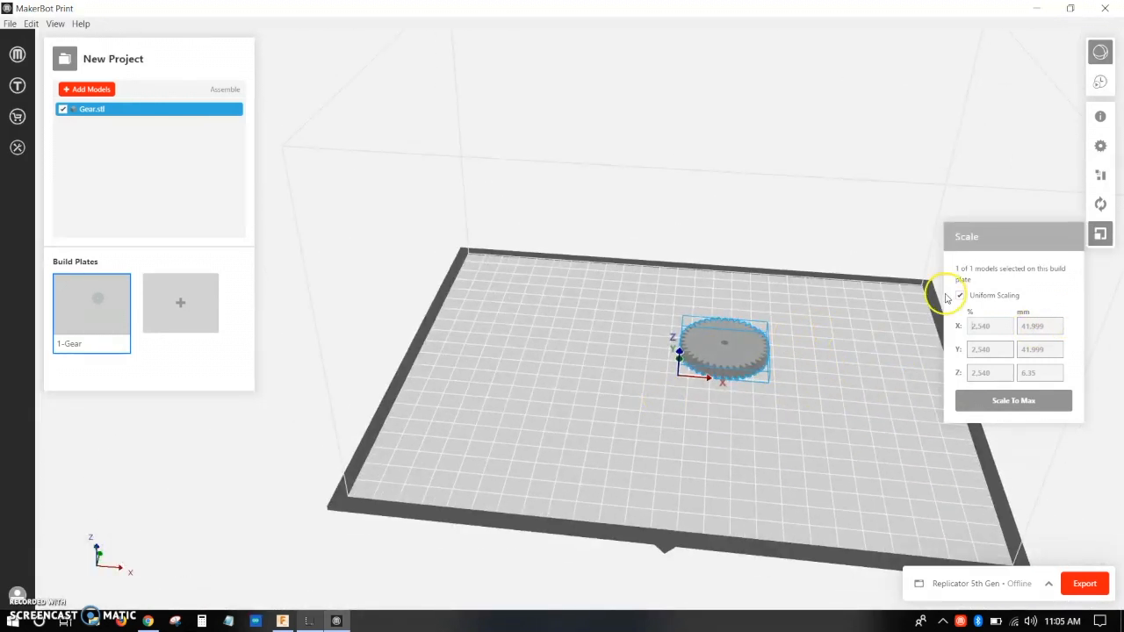
pyautogui.click(959, 295)
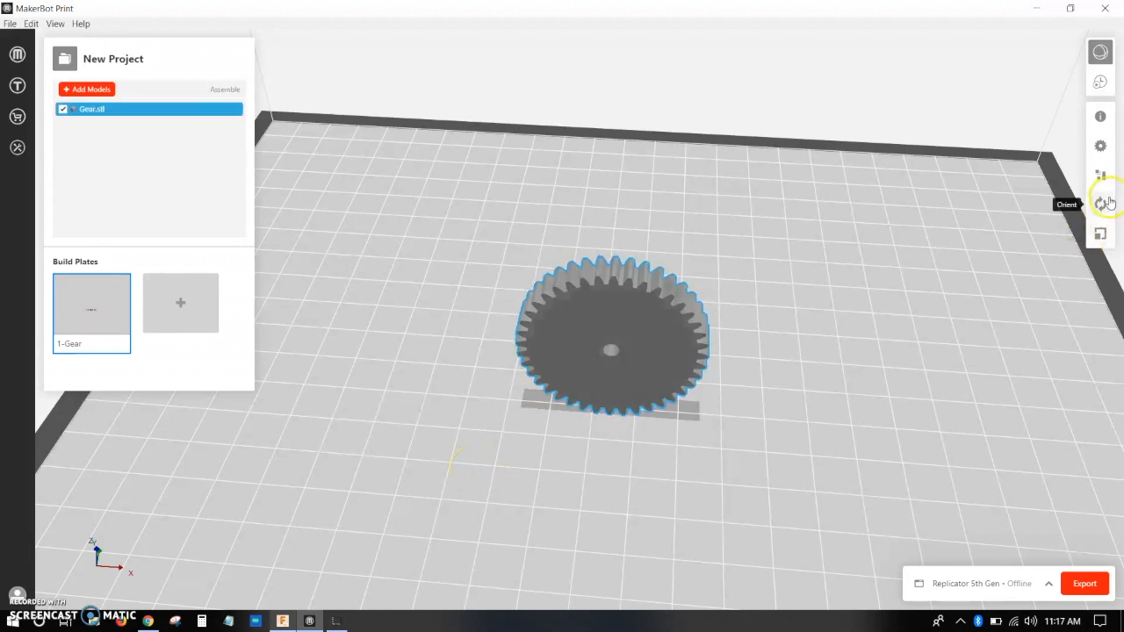
# - Rotate the gear -90° about X in the Orient tool
pyautogui.click(1102, 199)
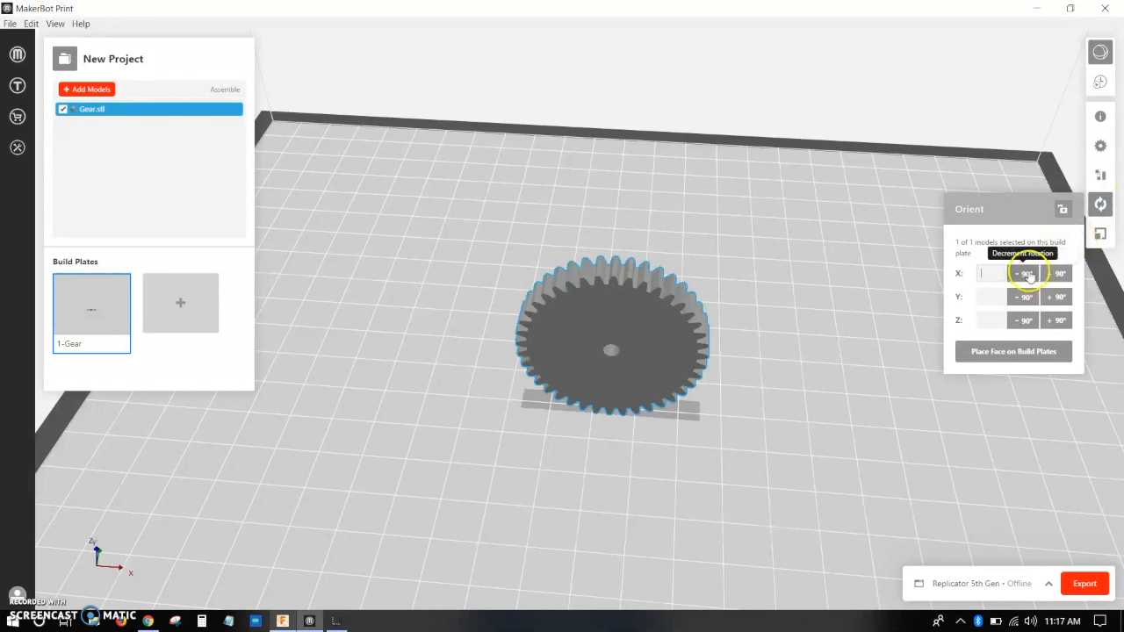
pyautogui.click(1022, 273)
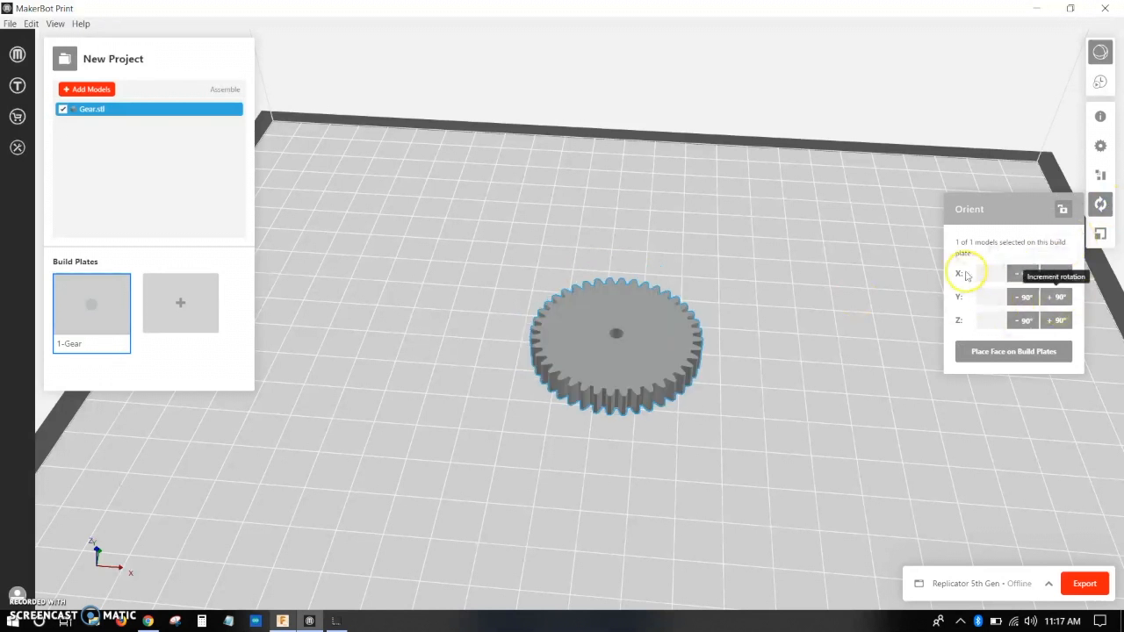
pyautogui.moveTo(946, 314)
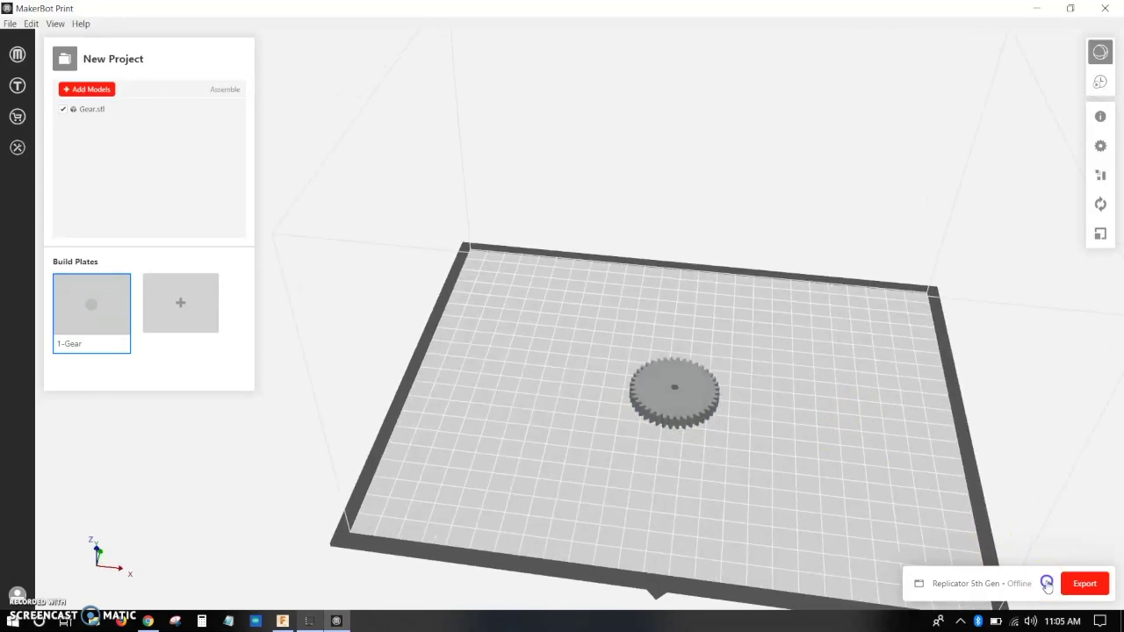
# - Add an unconnected Replicator 5th Gen printer and view the gear on its plate
pyautogui.click(1044, 583)
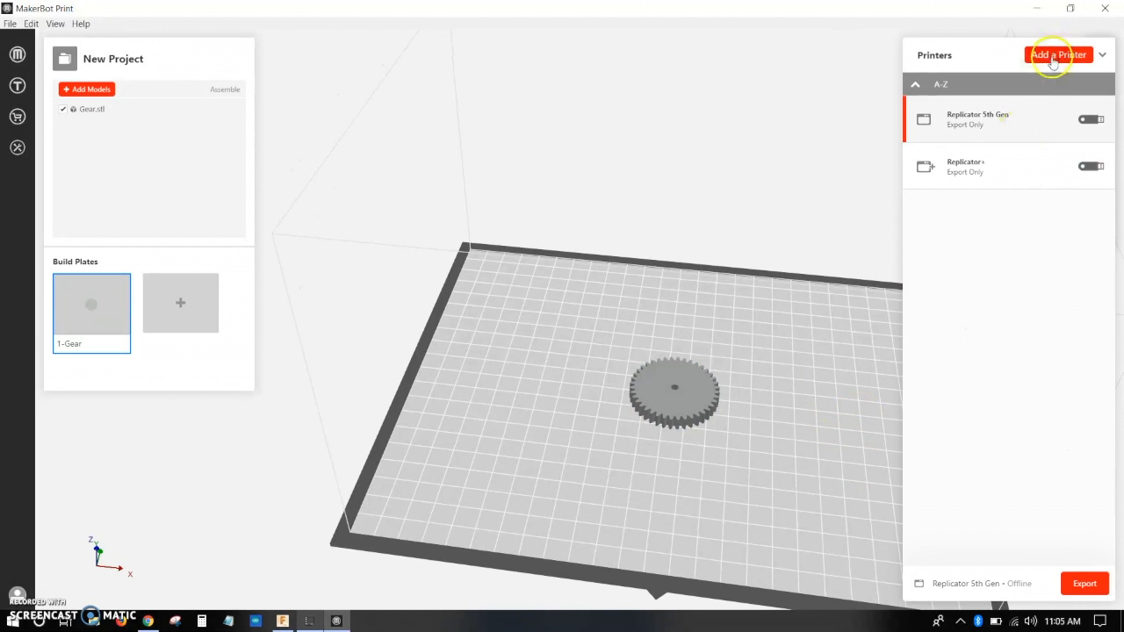
pyautogui.click(1045, 54)
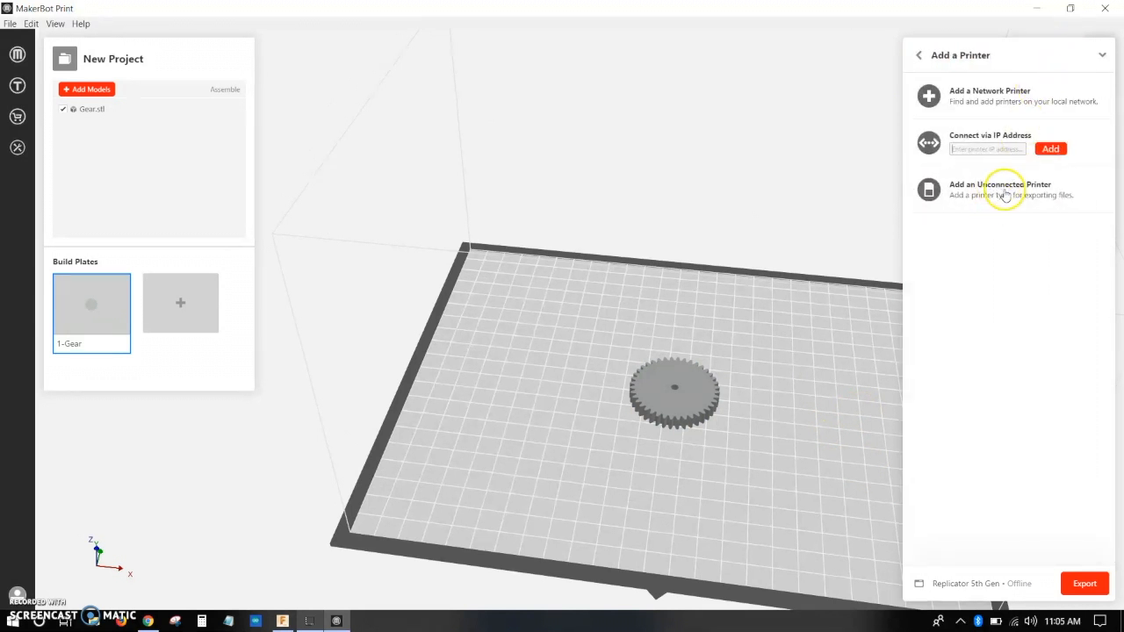
pyautogui.click(1001, 189)
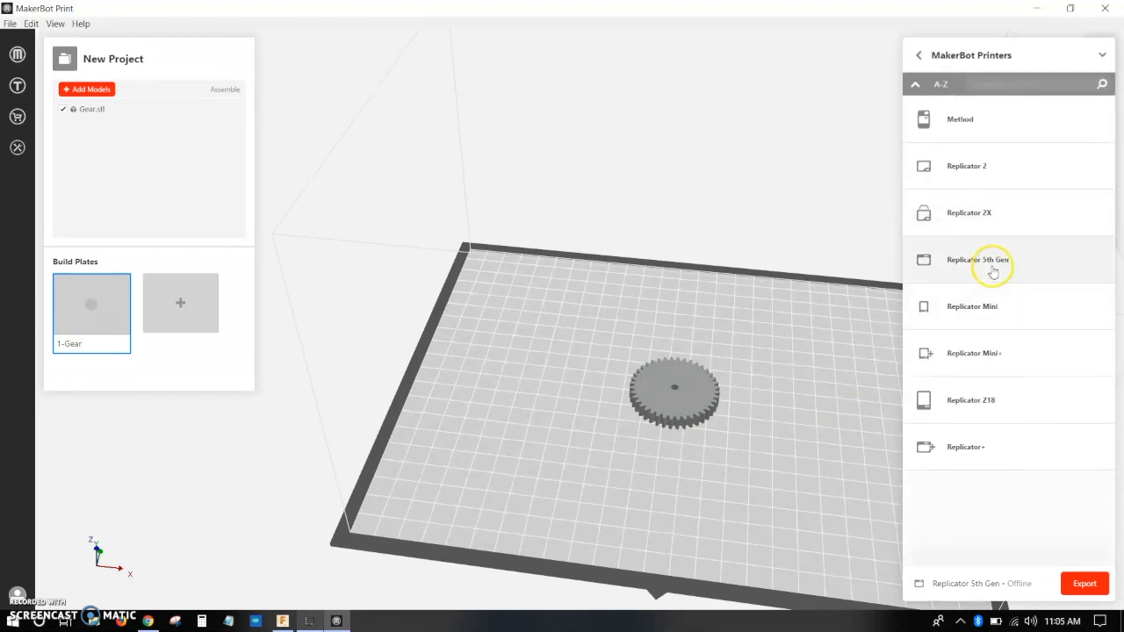
pyautogui.click(987, 260)
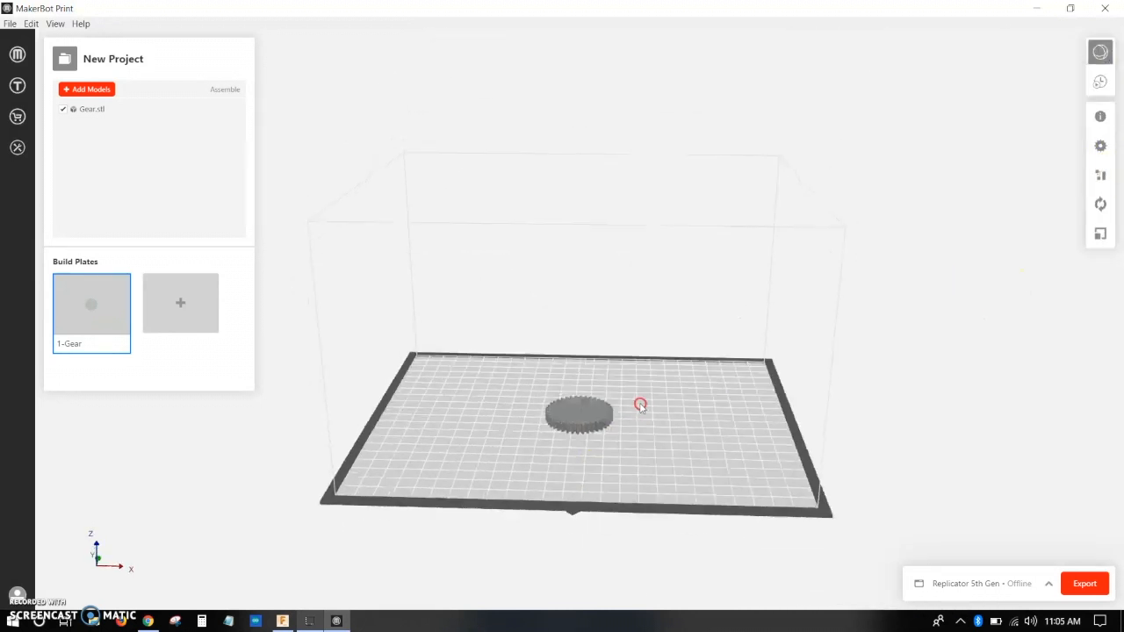
pyautogui.moveTo(641, 405); pyautogui.dragTo(703, 424)
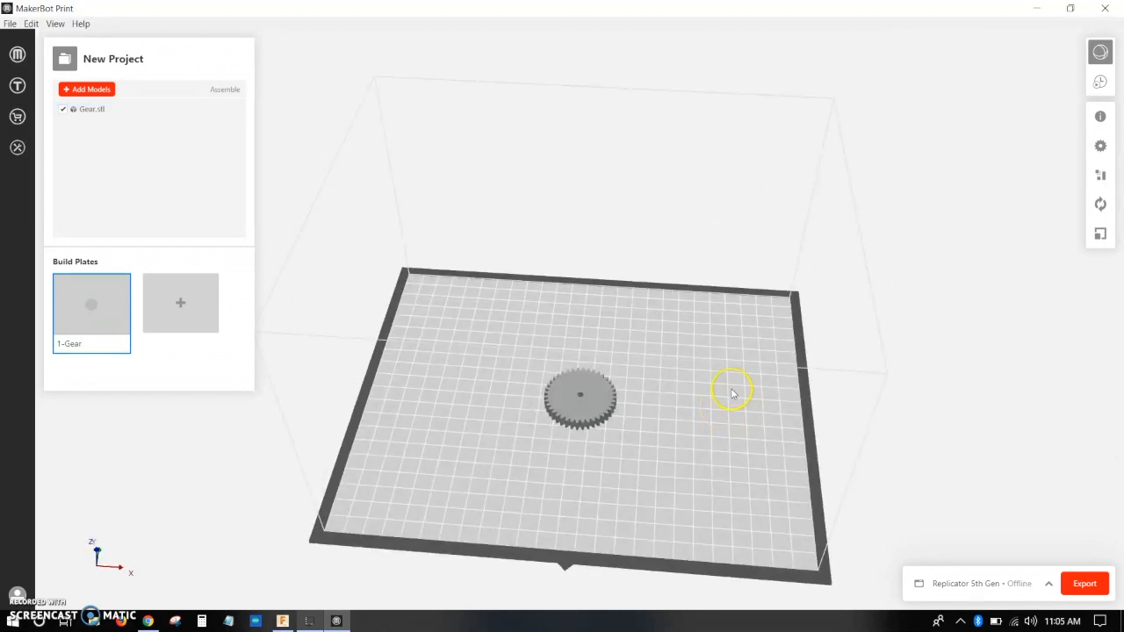
pyautogui.moveTo(986, 208)
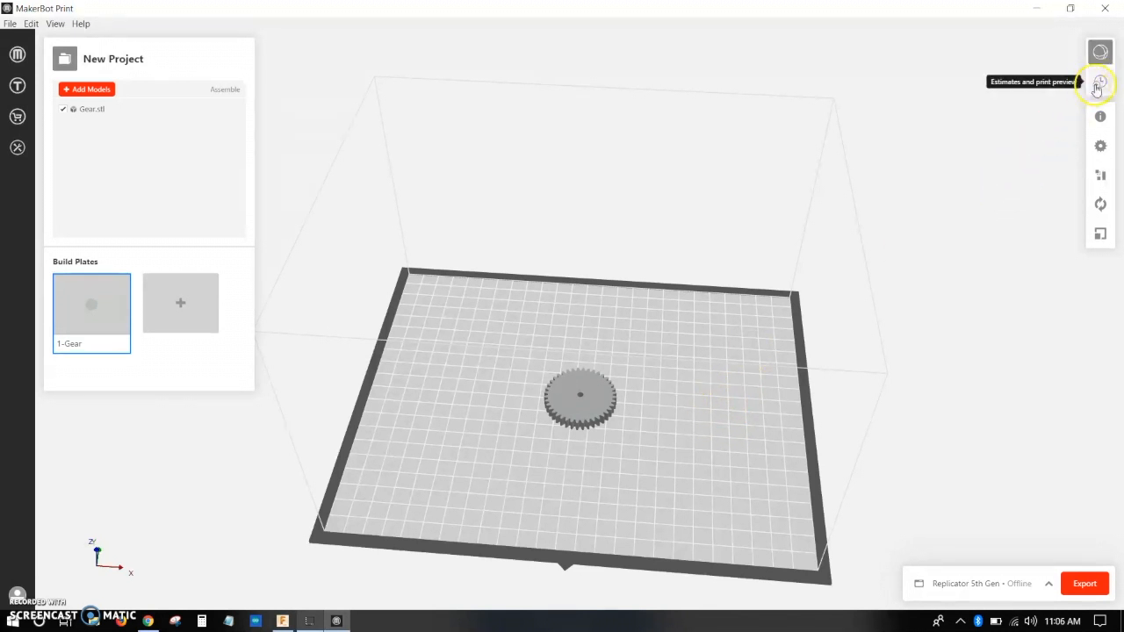
# - Slice the gear and tilt the preview to inspect the infill, raft and estimates
pyautogui.click(1098, 84)
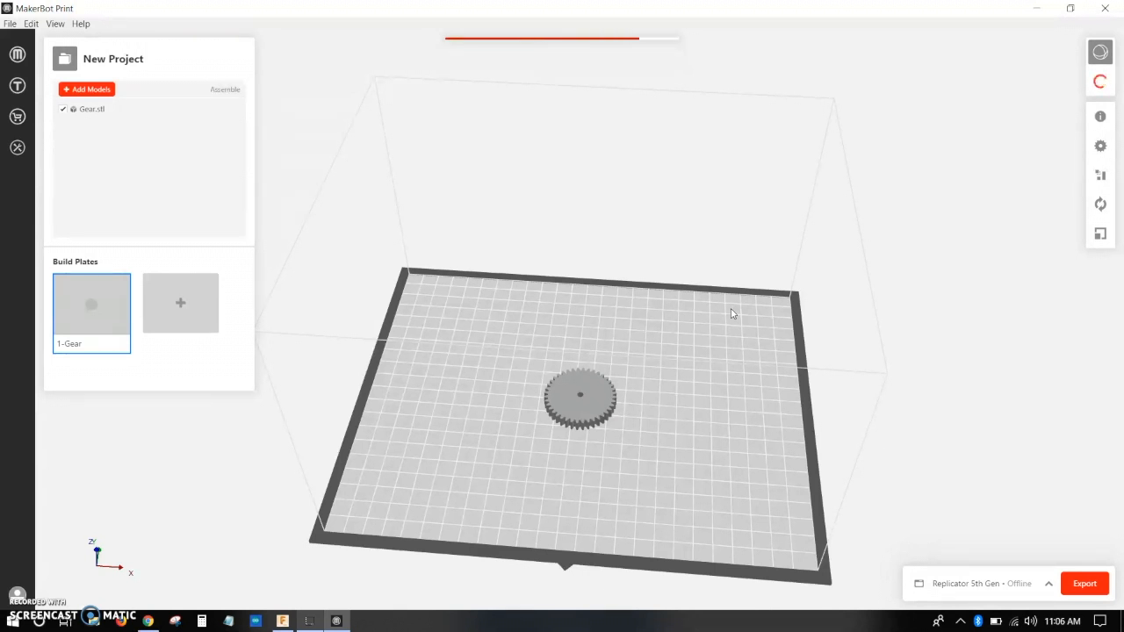
pyautogui.click(1101, 81)
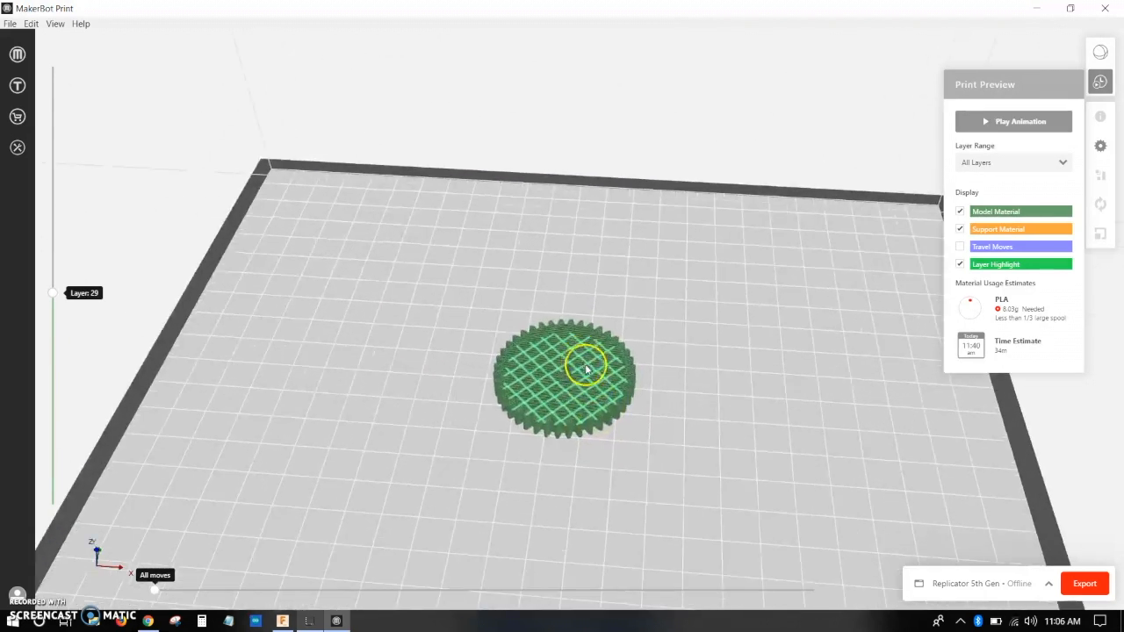
pyautogui.moveTo(585, 367); pyautogui.dragTo(653, 514)
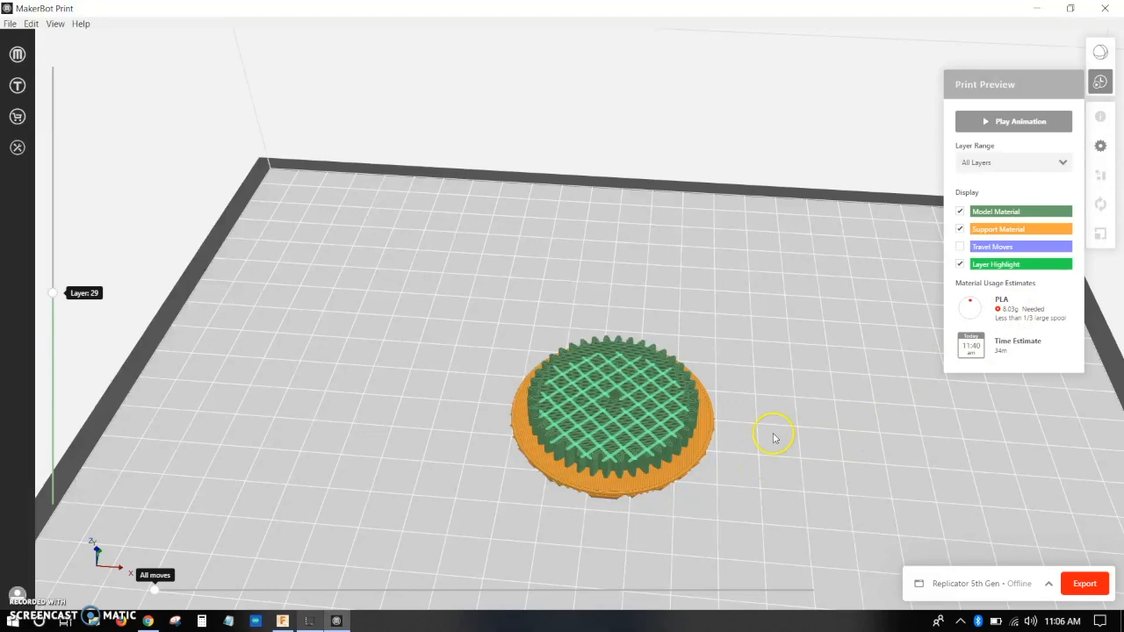
pyautogui.moveTo(830, 464)
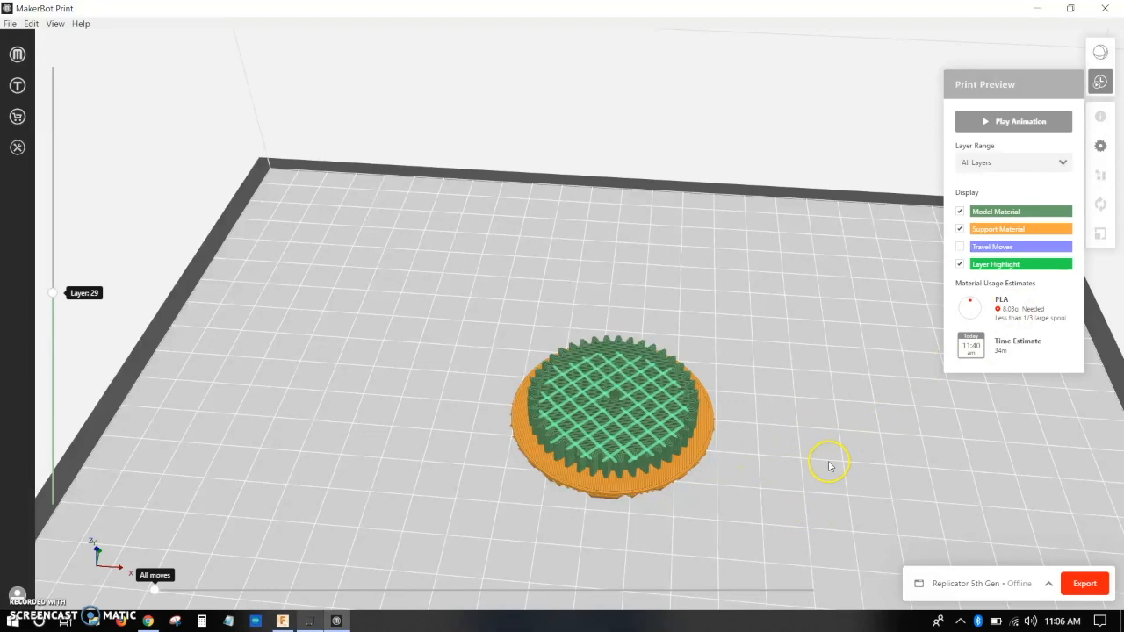
pyautogui.moveTo(1100, 140)
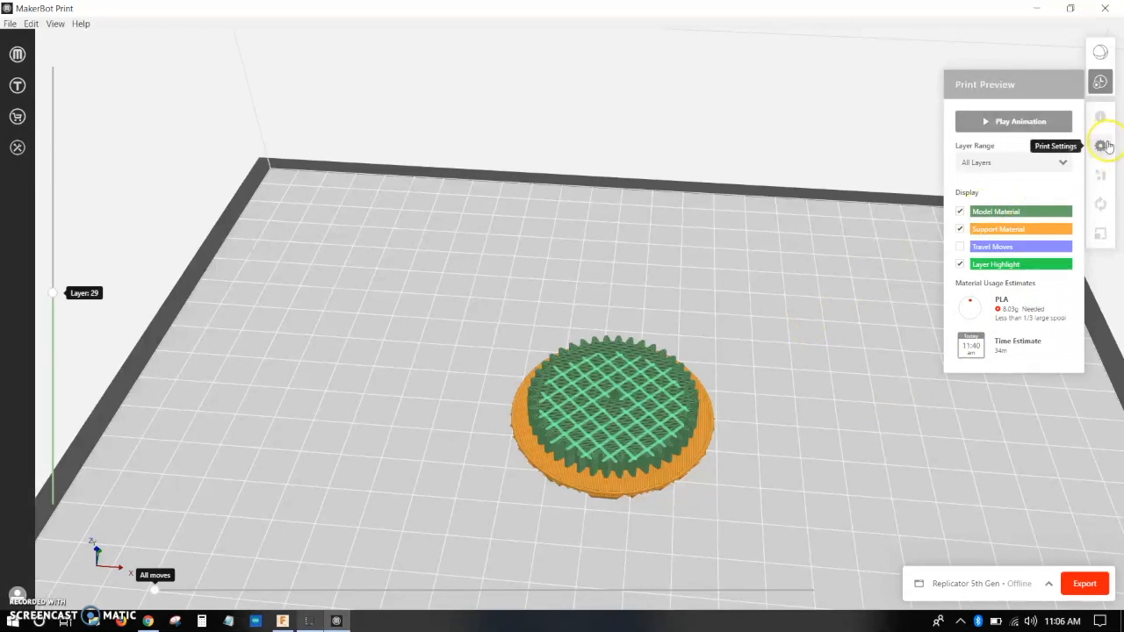
# - In custom print settings, lower the gear's infill density from 20% to about 10%
pyautogui.click(1106, 138)
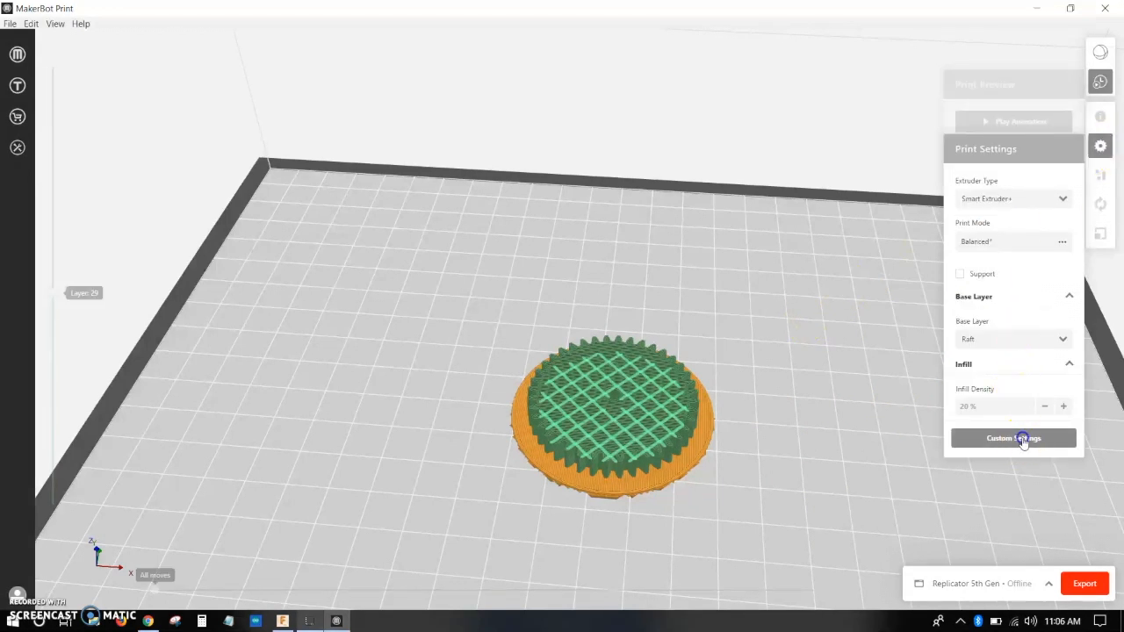
pyautogui.click(1013, 438)
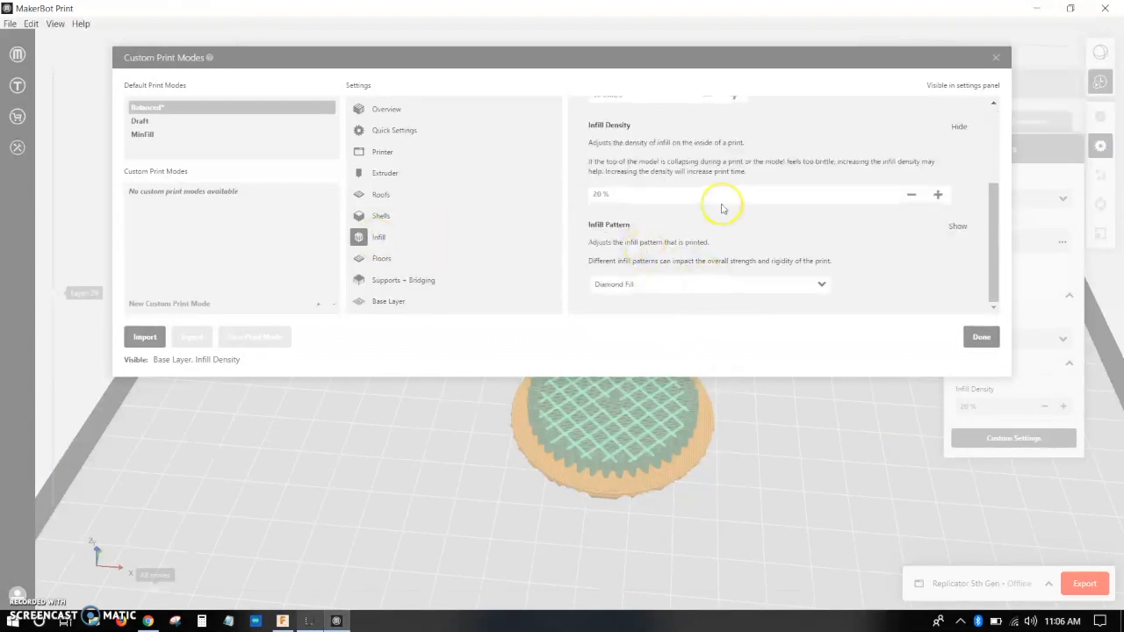
pyautogui.click(910, 195)
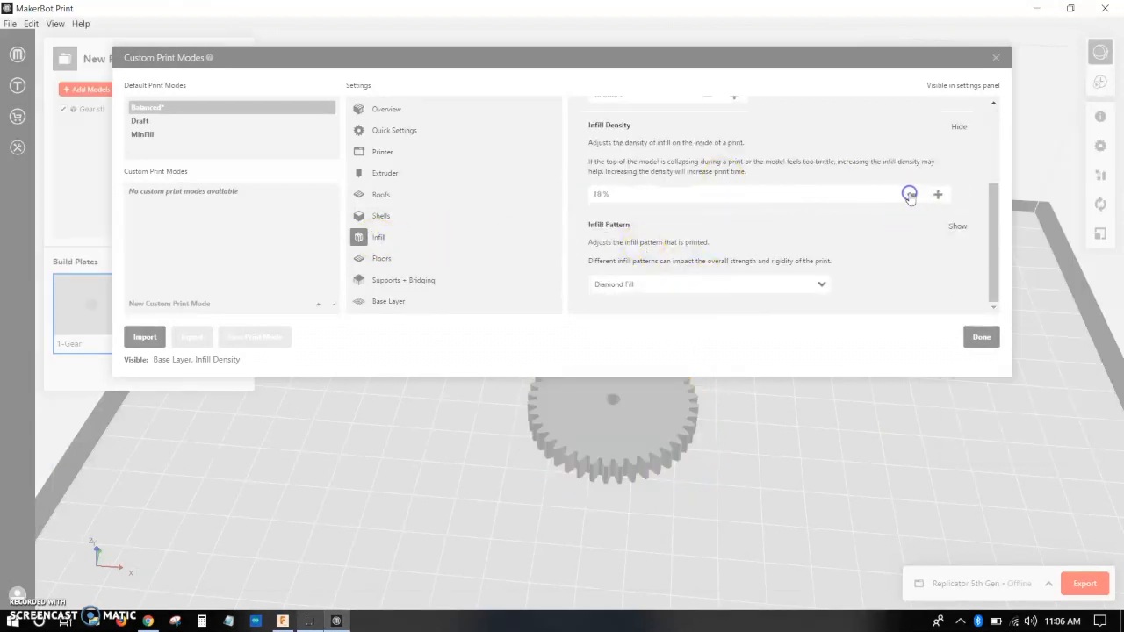
pyautogui.click(910, 194)
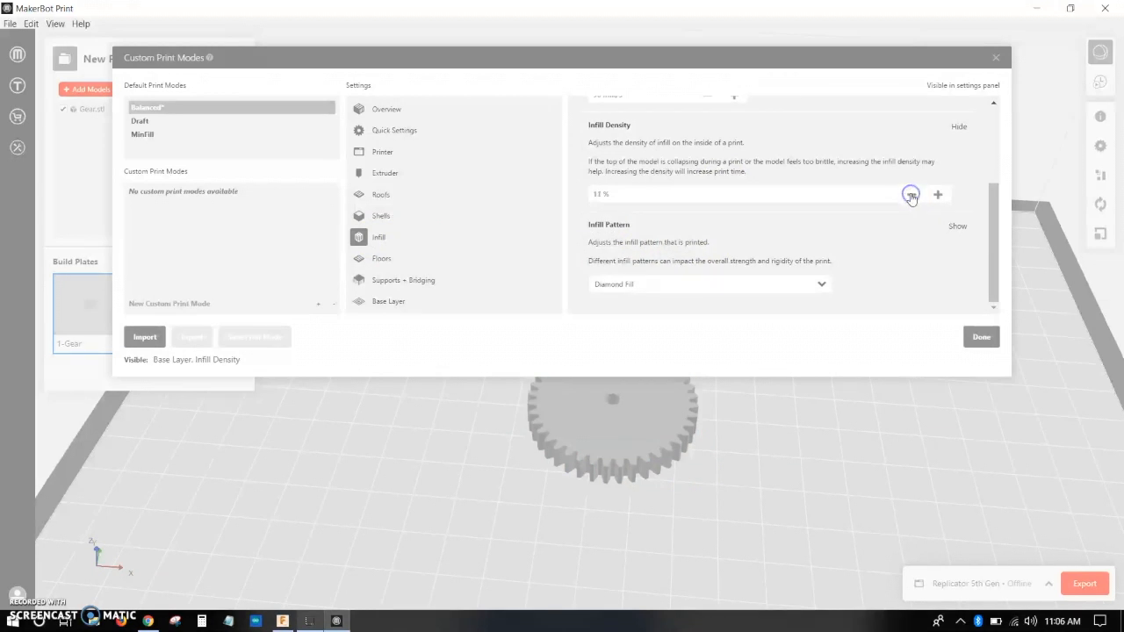
pyautogui.click(912, 194)
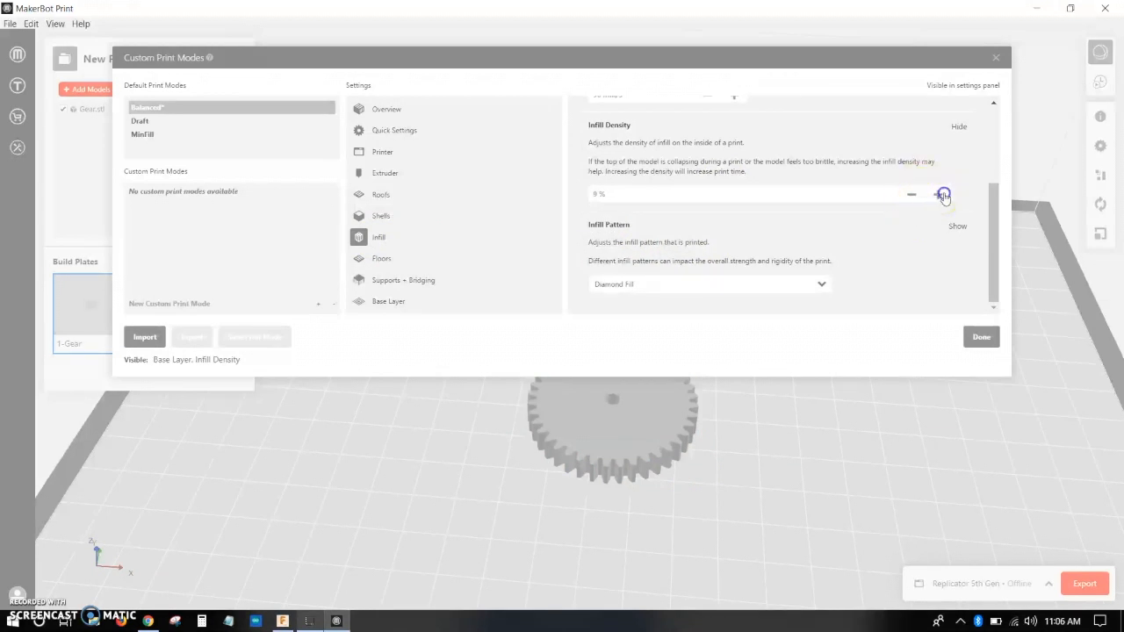
pyautogui.click(979, 336)
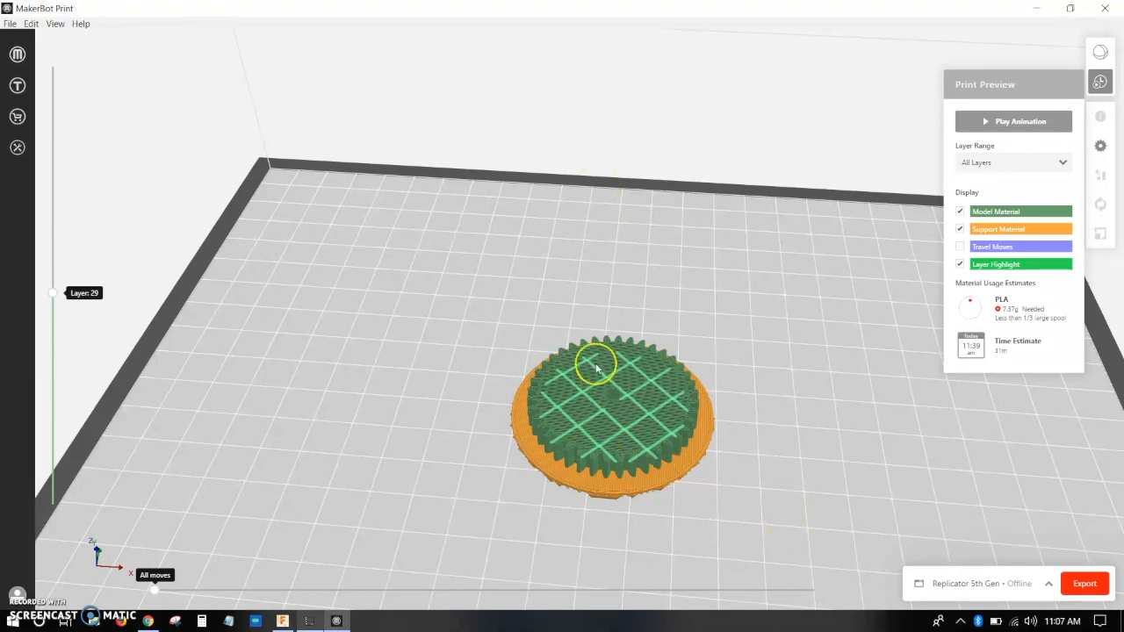
pyautogui.moveTo(758, 386)
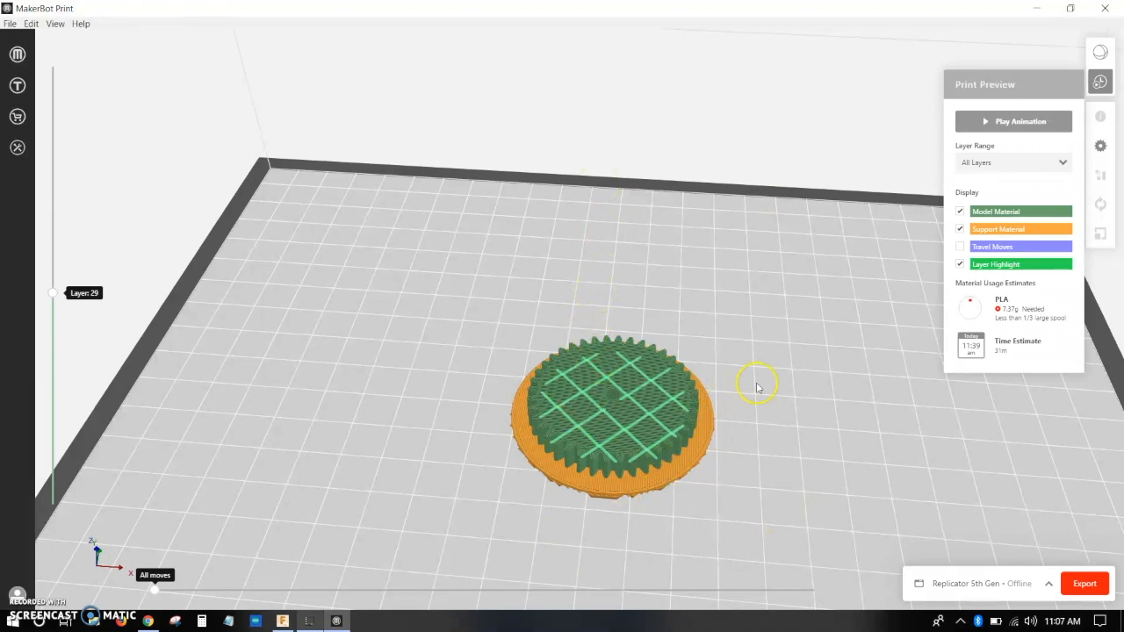
pyautogui.moveTo(796, 495)
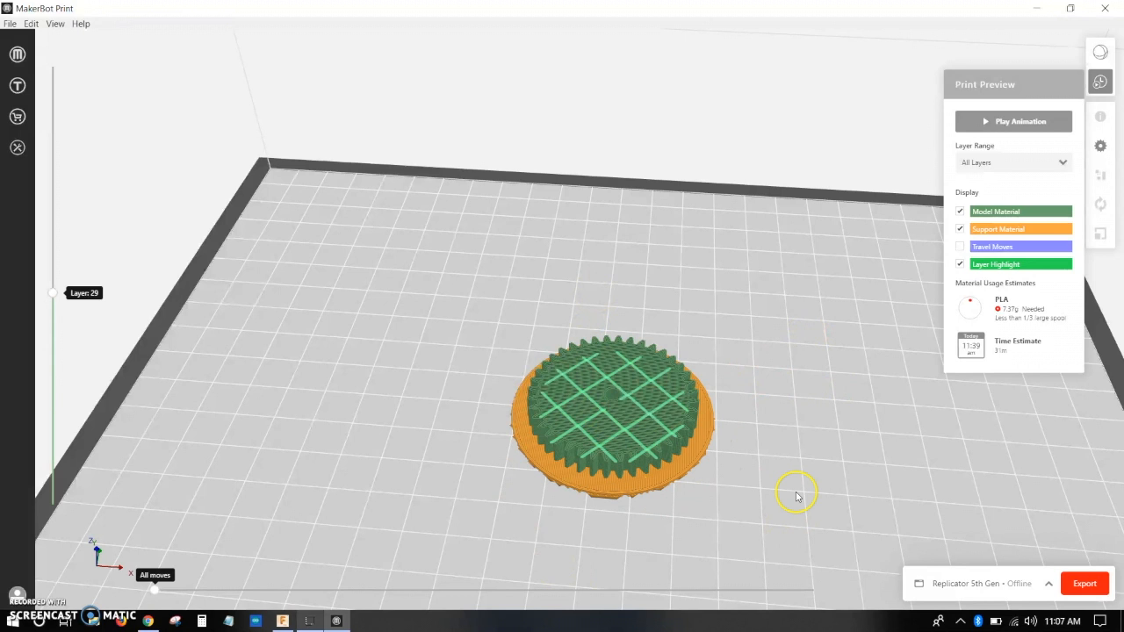
pyautogui.moveTo(999, 448)
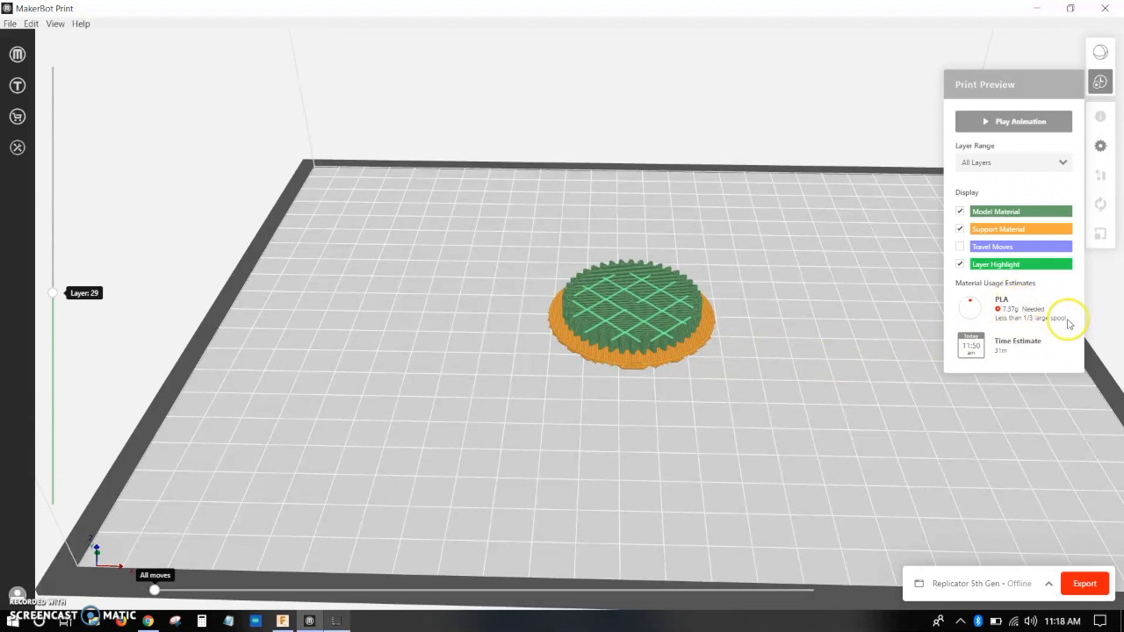
pyautogui.moveTo(867, 356)
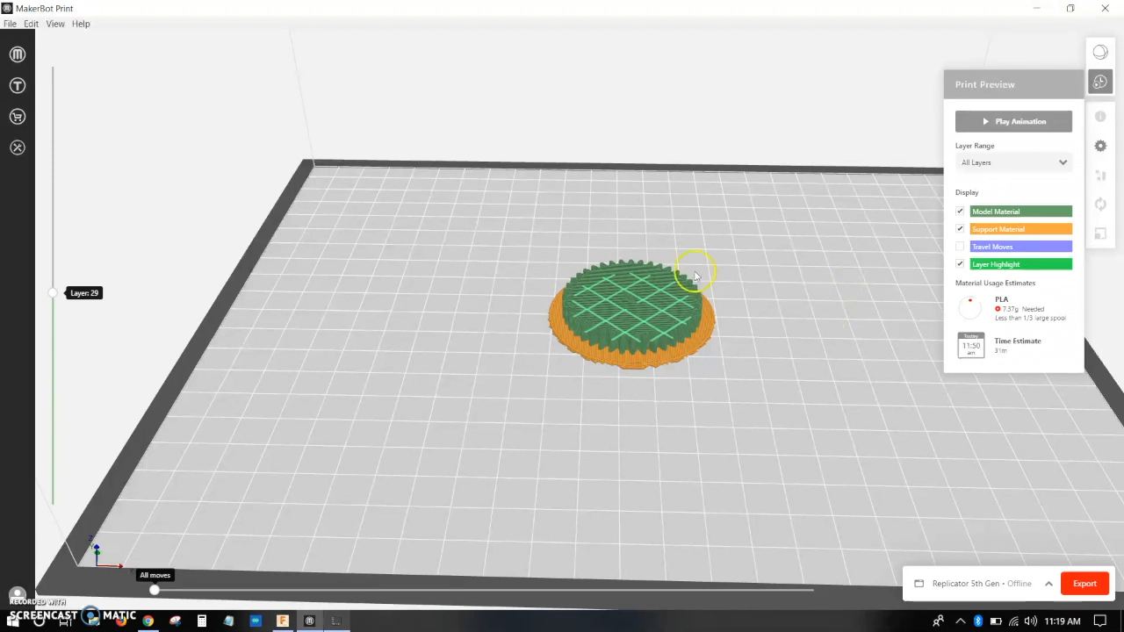
# - Orbit the build plate to inspect the resliced gear's sparser infill
pyautogui.moveTo(693, 272); pyautogui.dragTo(709, 489)
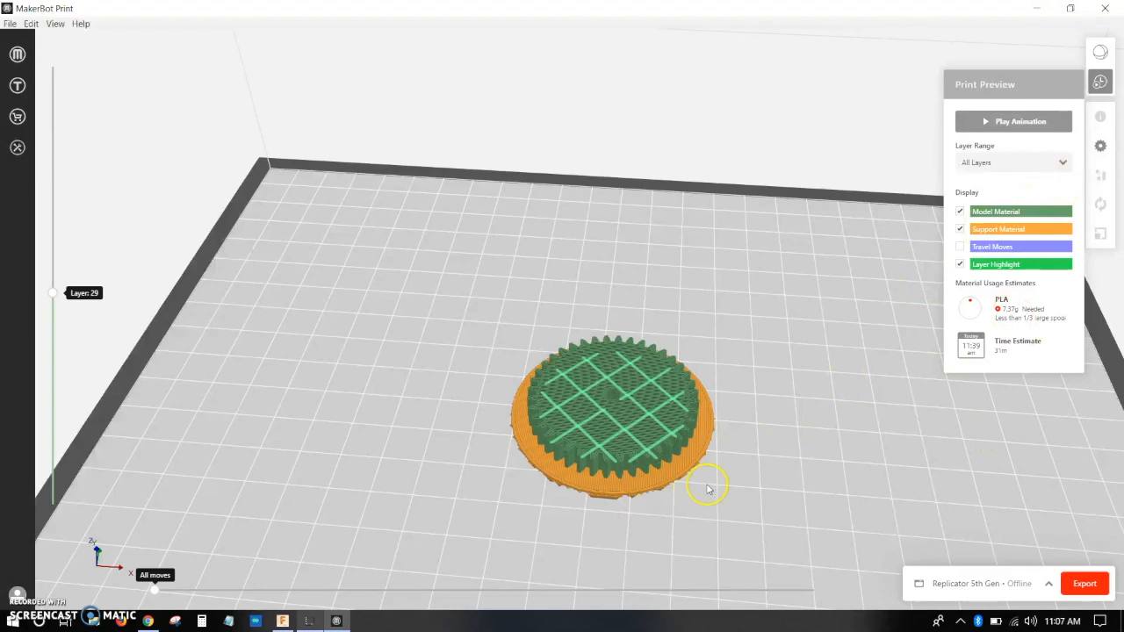
pyautogui.moveTo(707, 489); pyautogui.dragTo(834, 357)
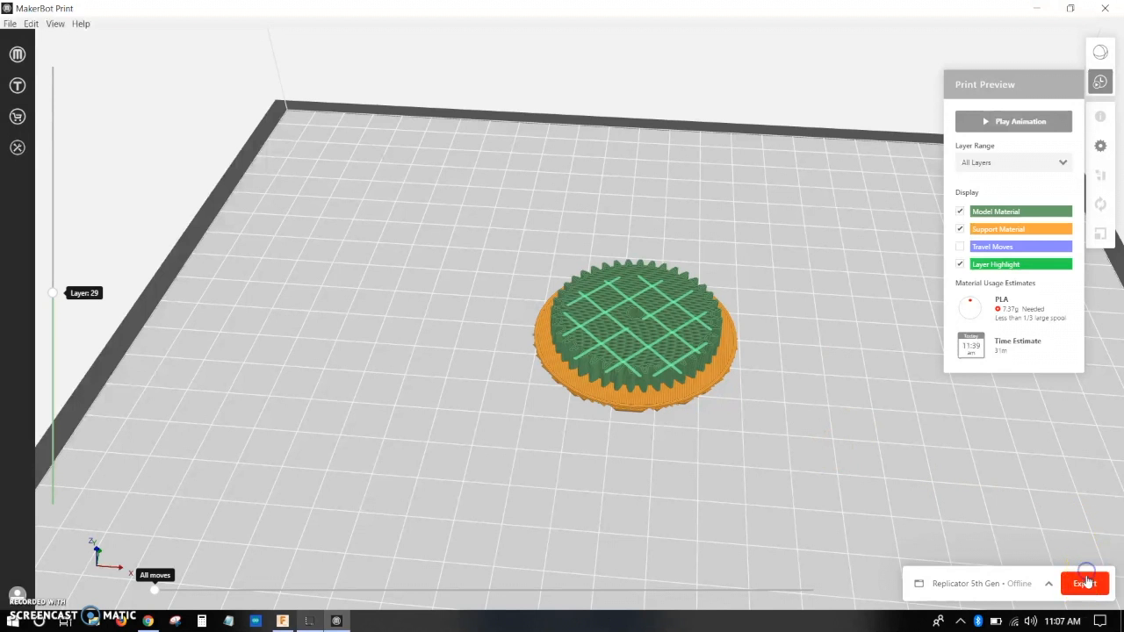
# - Export the sliced print to the Desktop as Gear.makerbot
pyautogui.click(1084, 583)
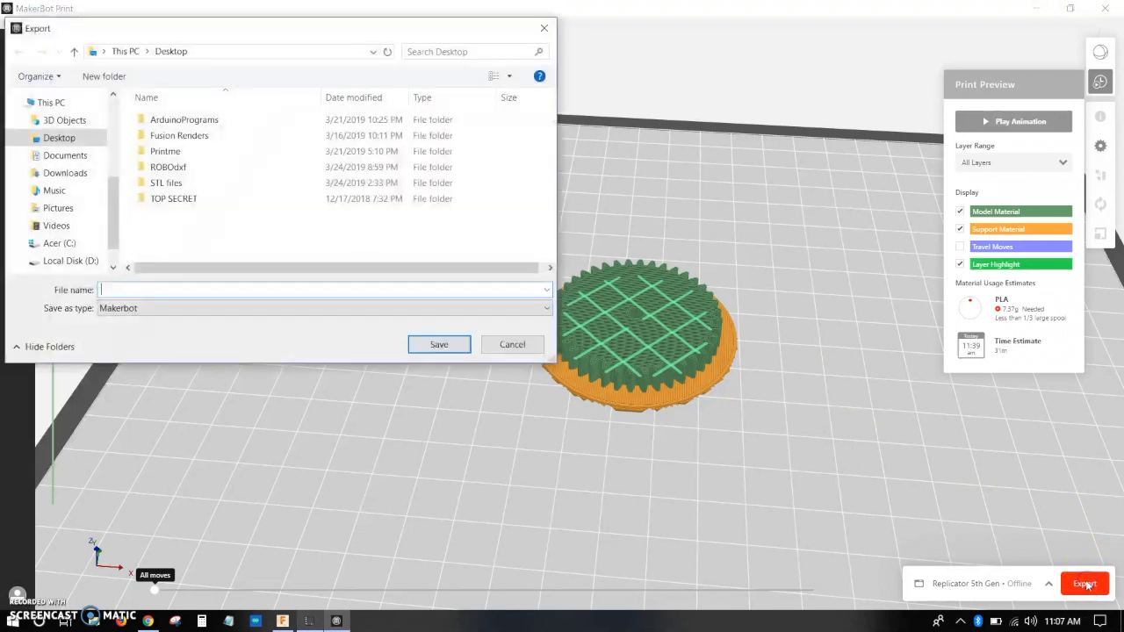
pyautogui.write('Gear')
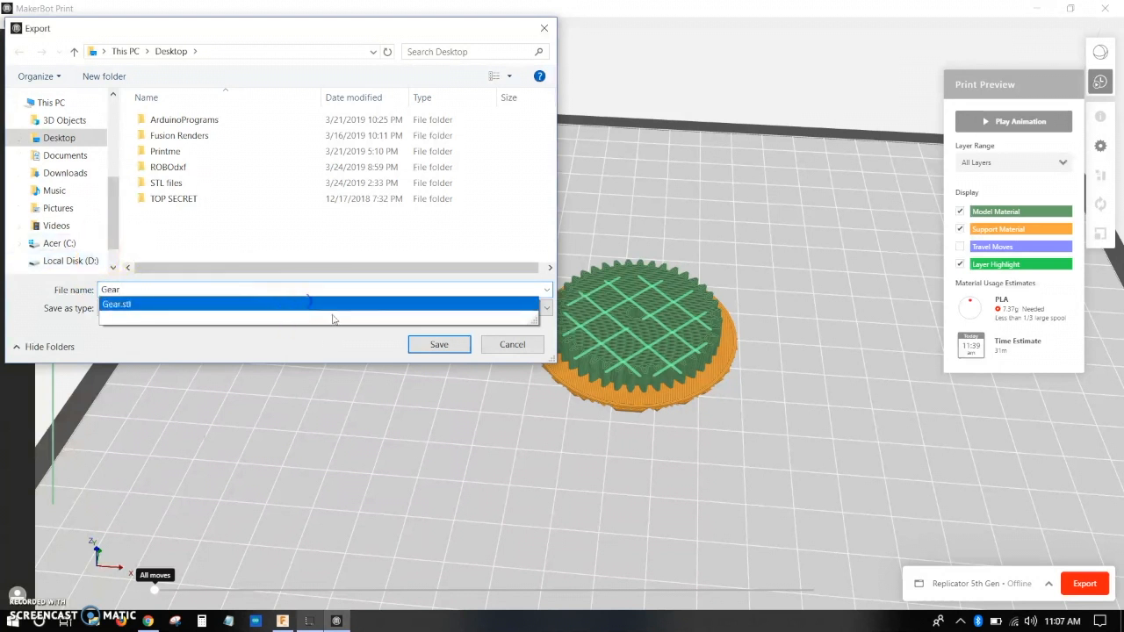
pyautogui.click(116, 304)
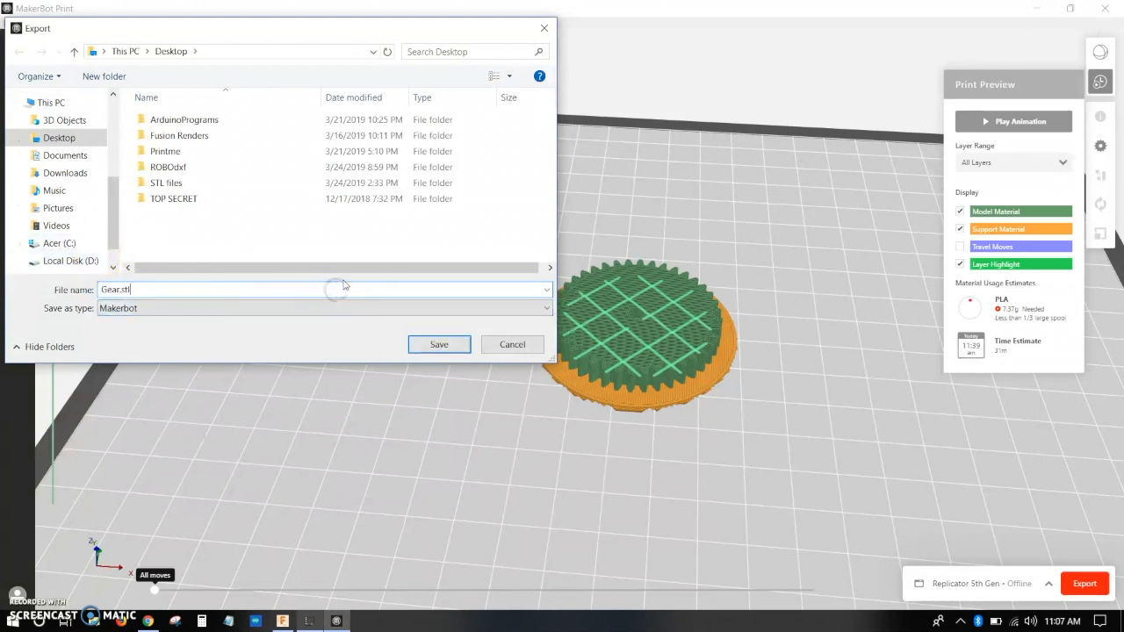
pyautogui.click(544, 290)
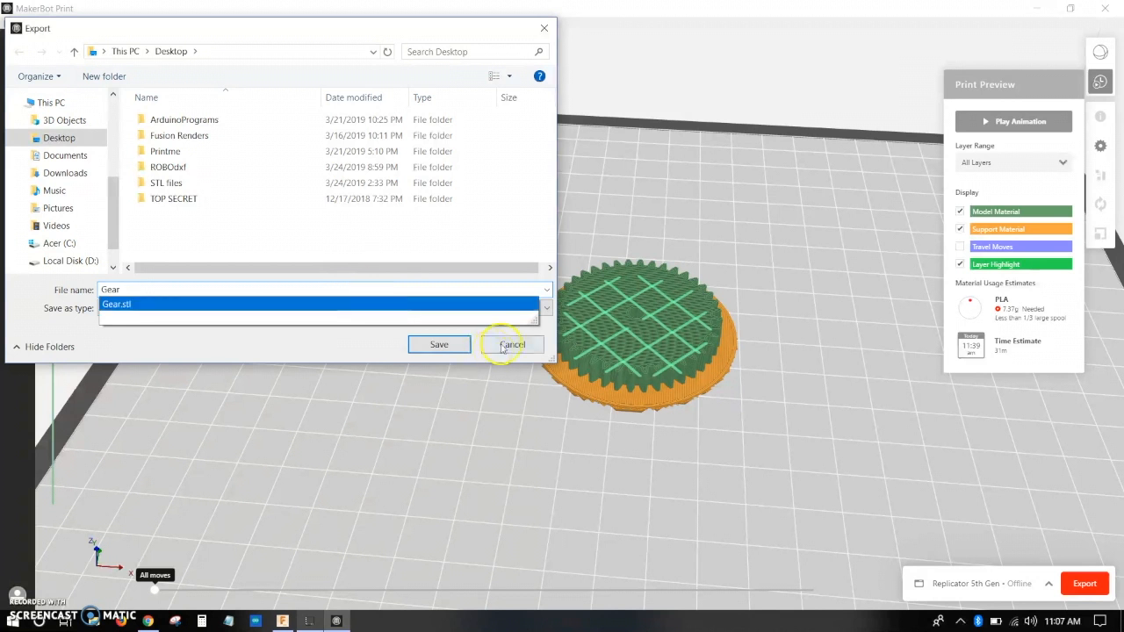
pyautogui.click(439, 344)
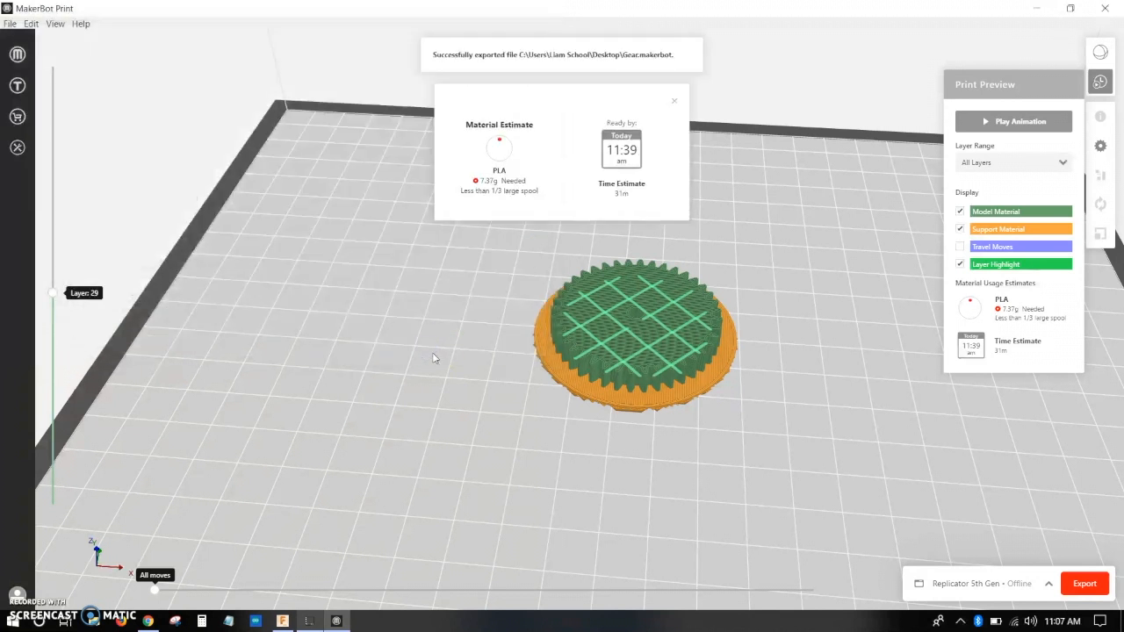